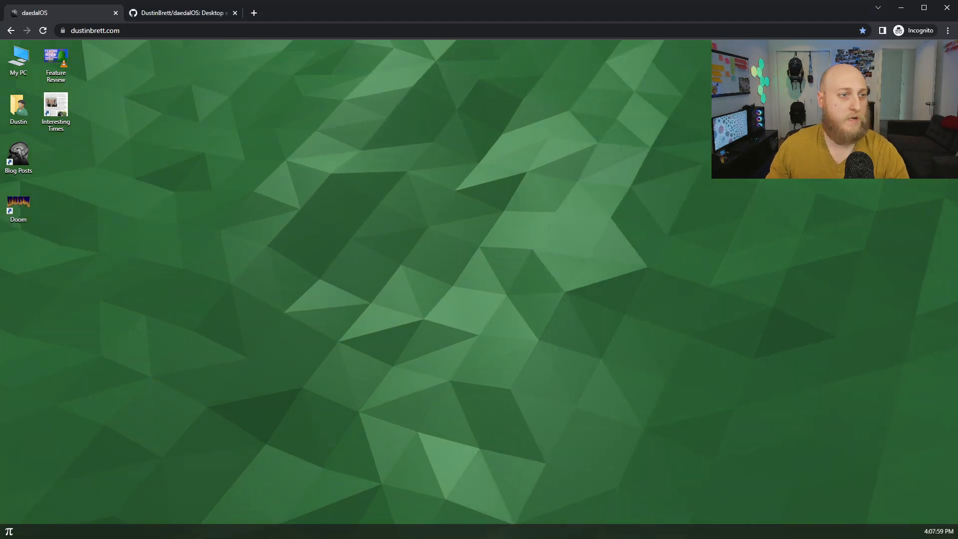
Switch to the GitHub tab showing the daedalOS source repository.
click(180, 12)
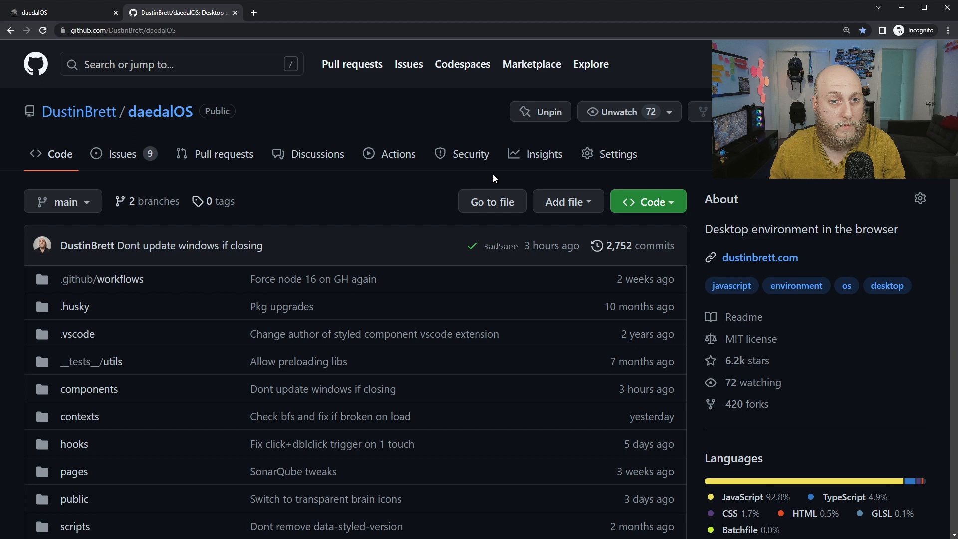
mouse_move(397, 263)
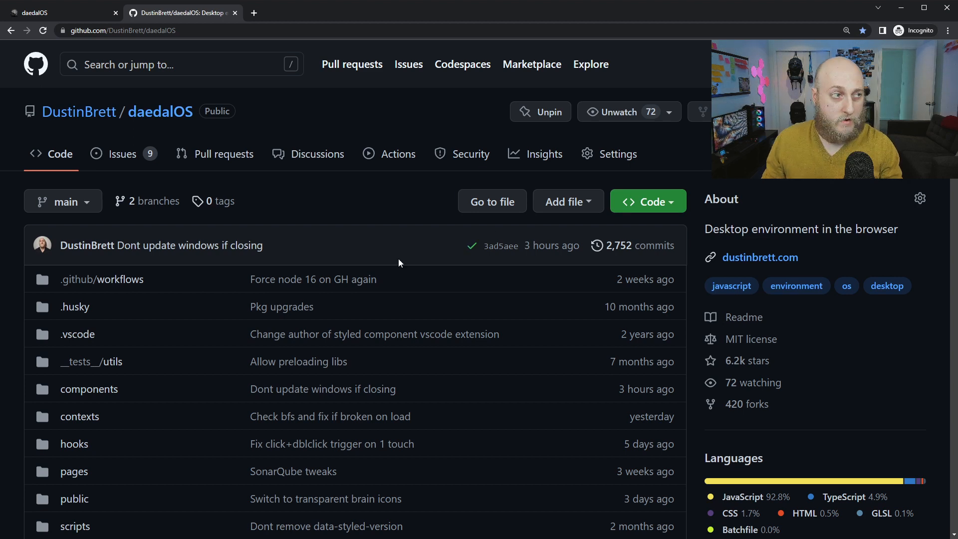
mouse_move(467, 217)
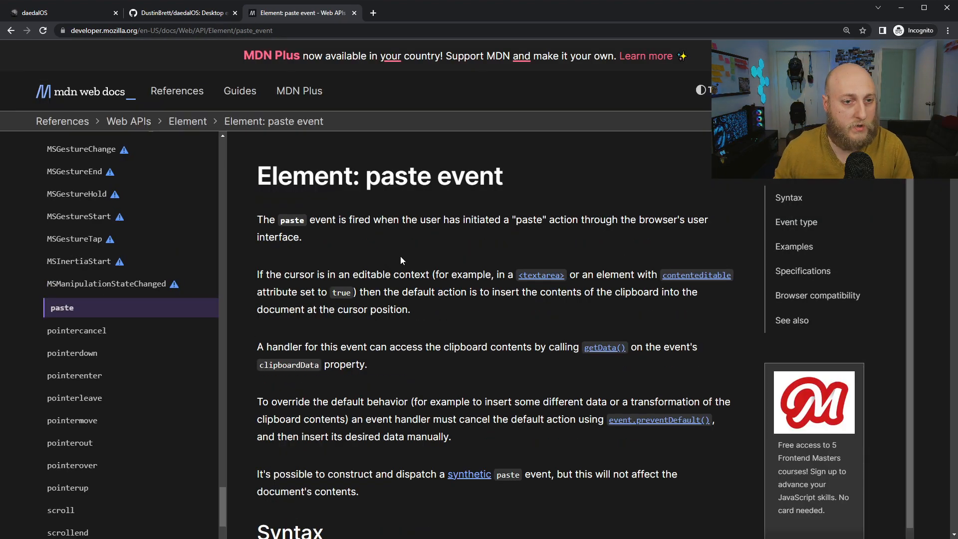
Scroll the MDN paste event page down to its Syntax and Event type sections.
scroll(down, 3)
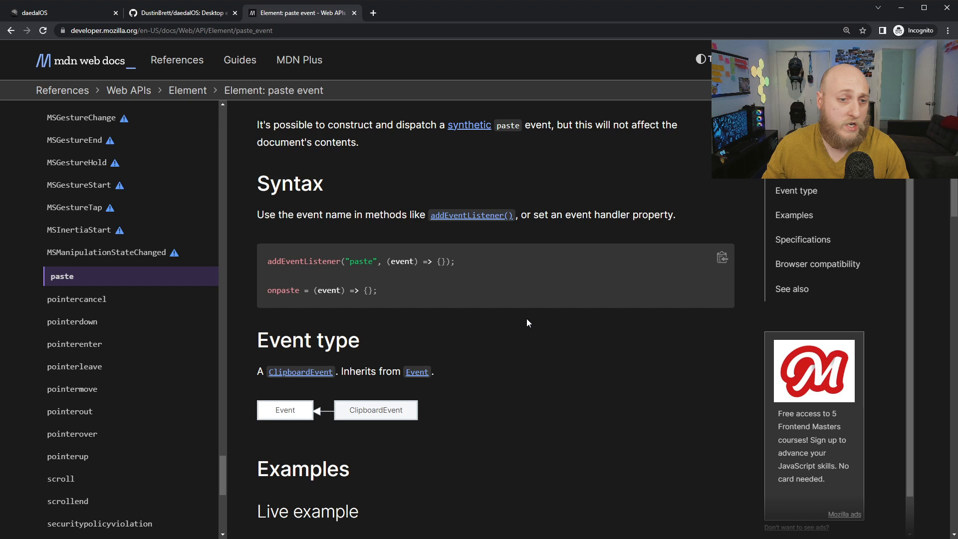
mouse_move(652, 269)
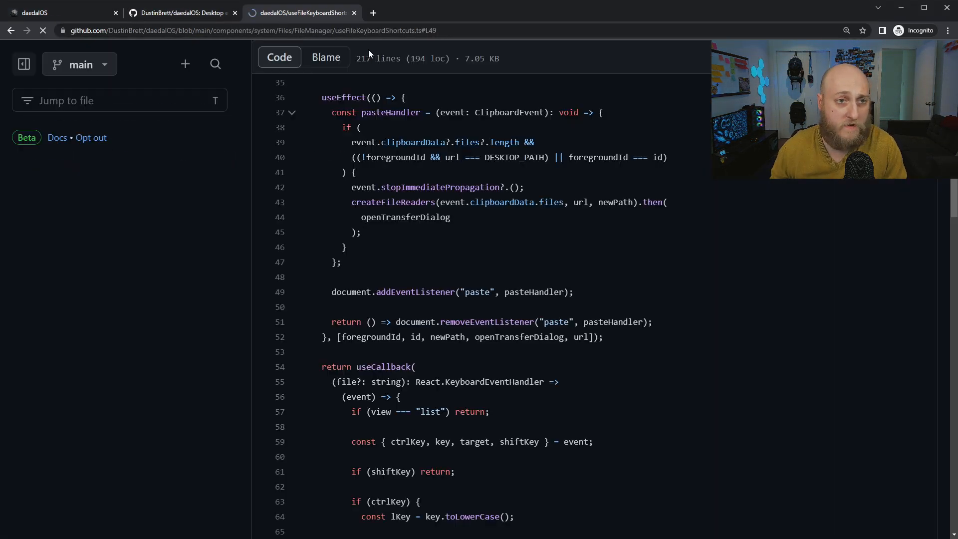
Highlight line 49 of useFileKeyboardShortcuts.ts and scroll up through the paste handler code.
click(23, 64)
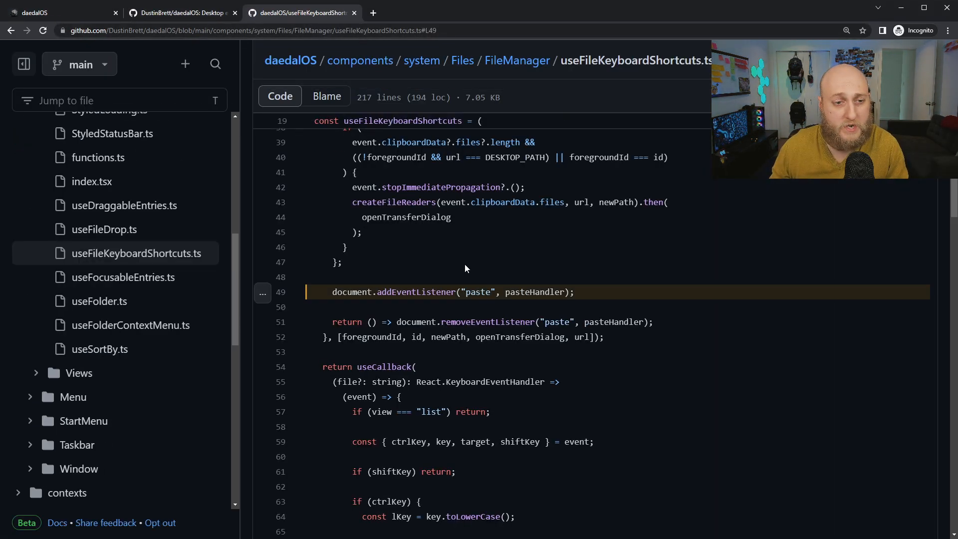
scroll(up, 3)
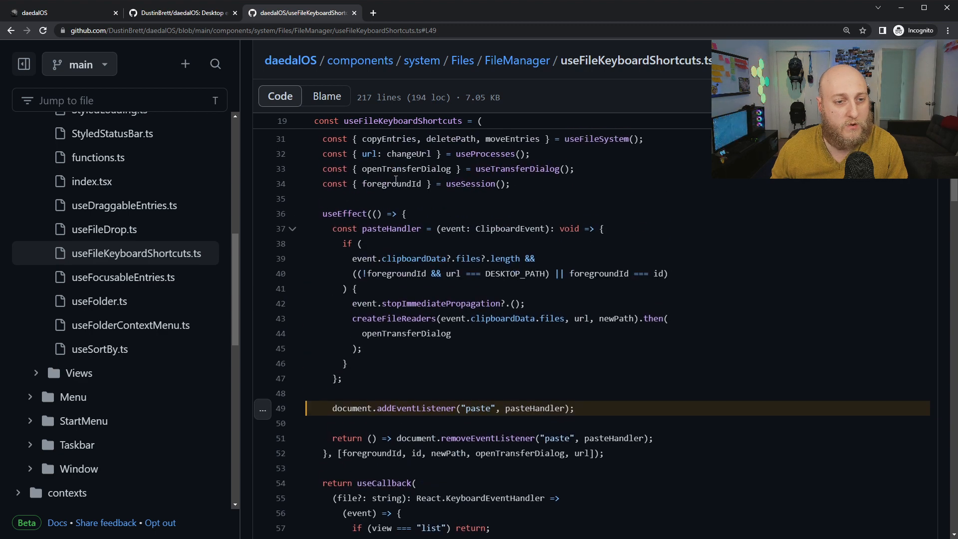
mouse_move(466, 288)
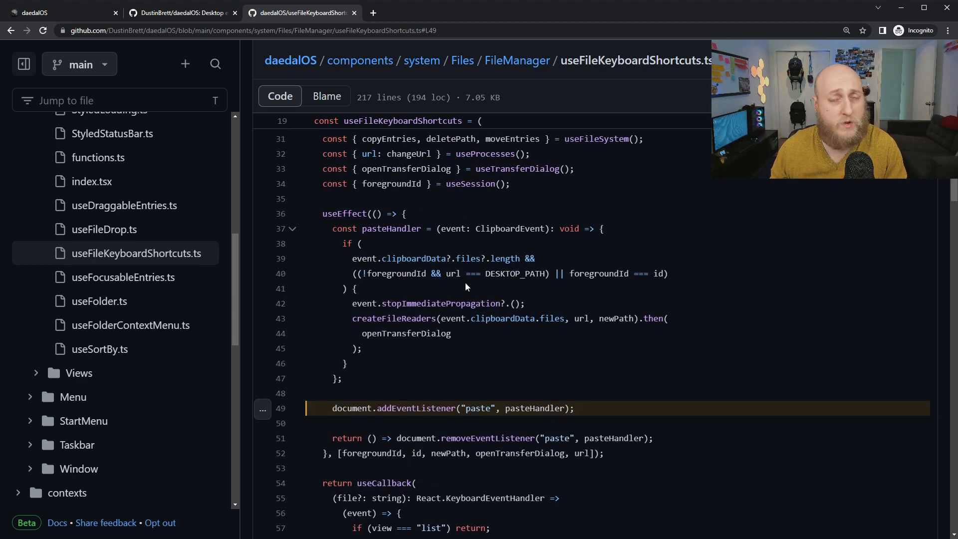
mouse_move(541, 360)
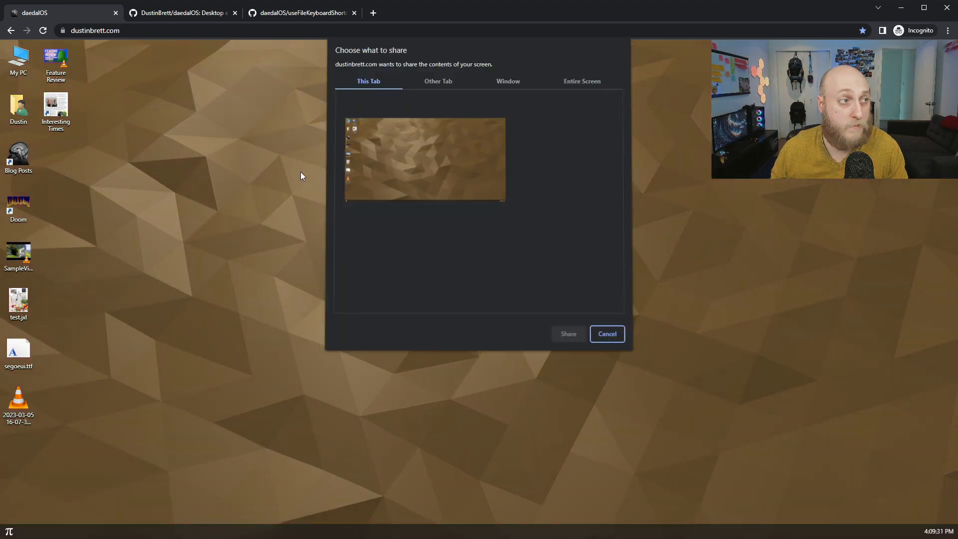
Share only this tab for recording, then open the saved Screen Capture video from the desktop.
click(508, 81)
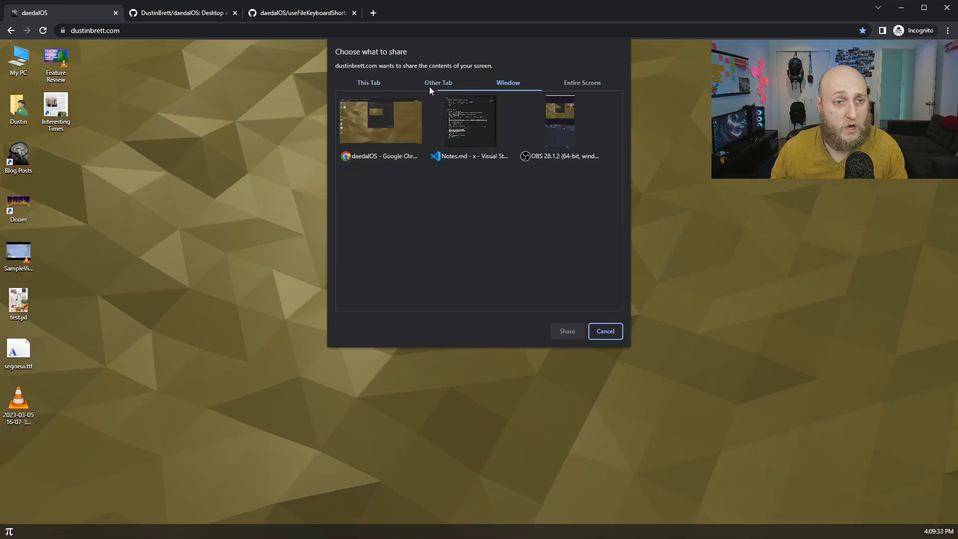
click(369, 82)
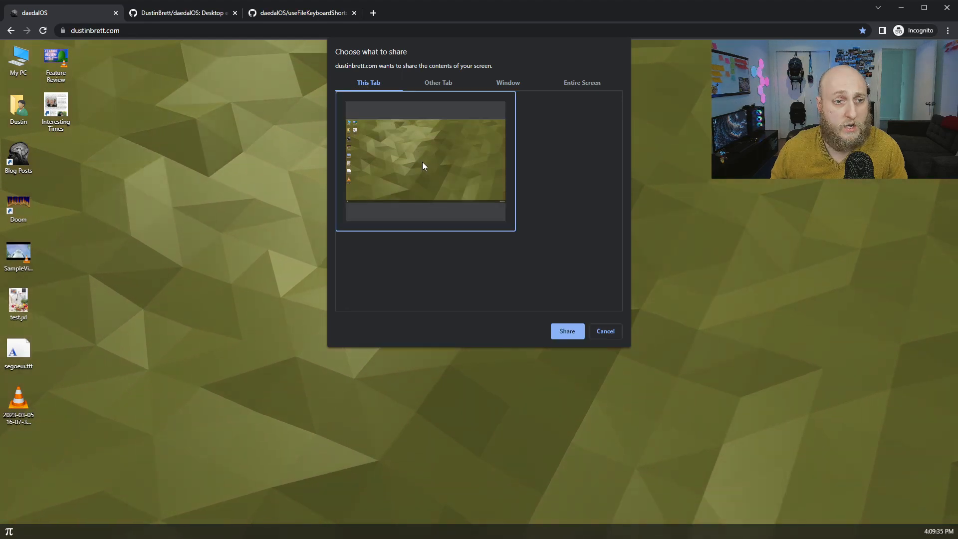
click(566, 331)
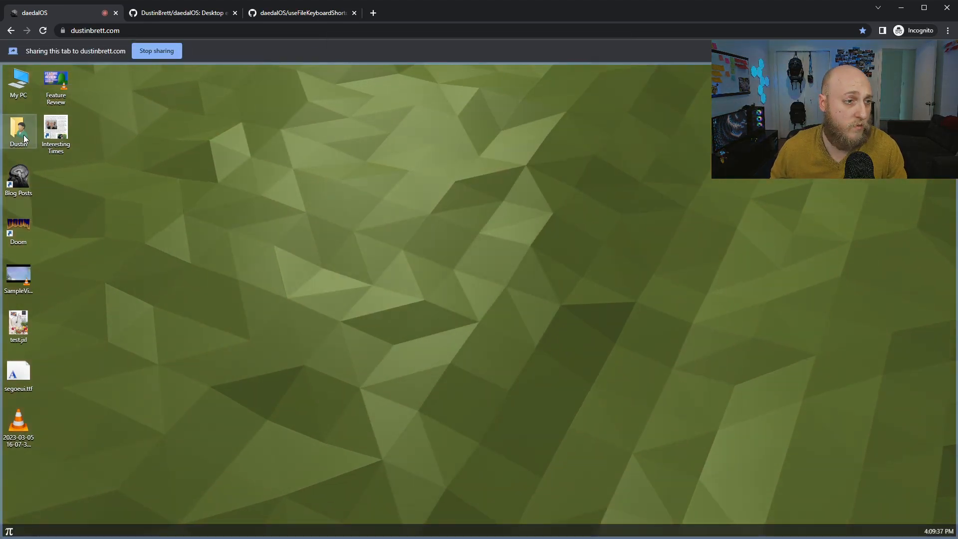
double_click(18, 133)
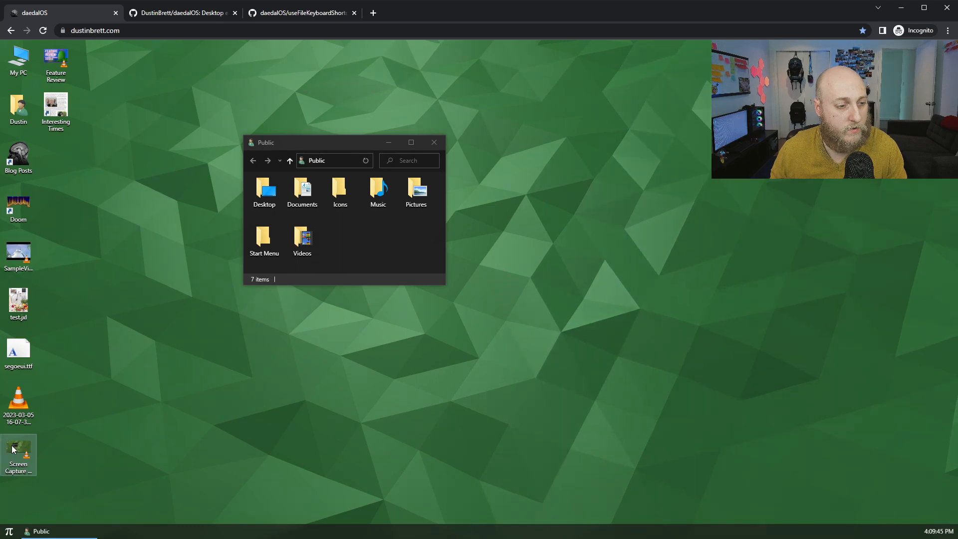
double_click(18, 451)
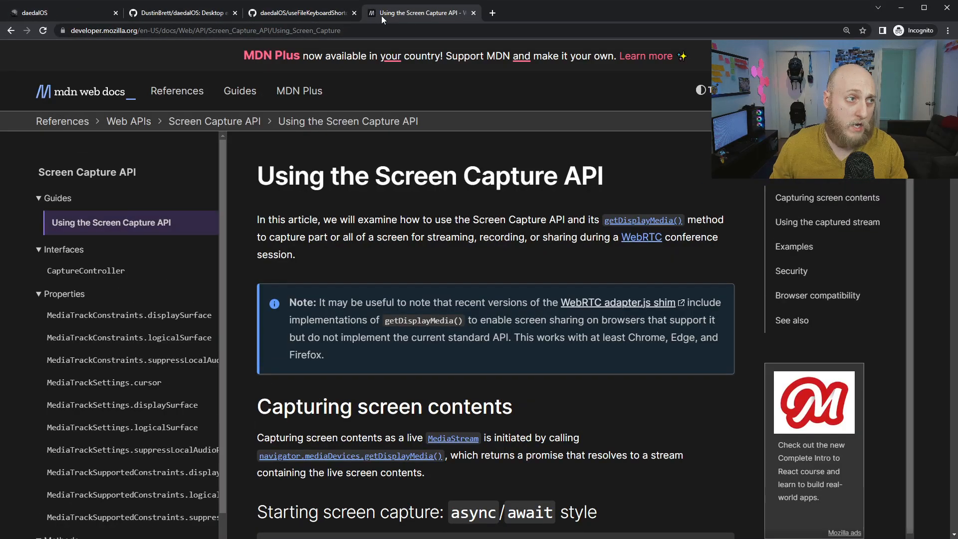
Scroll the MDN guide down to the startCapture async/await example code.
scroll(down, 3)
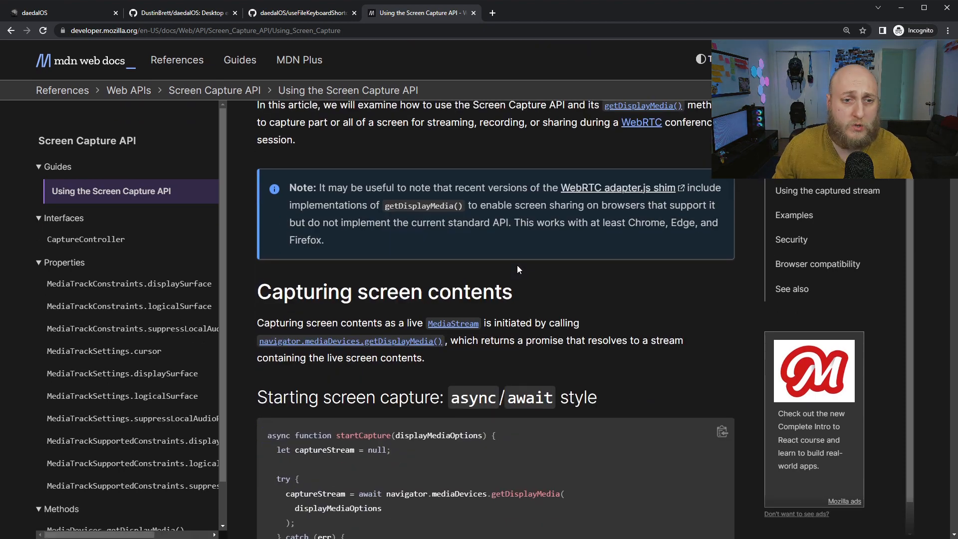
scroll(down, 3)
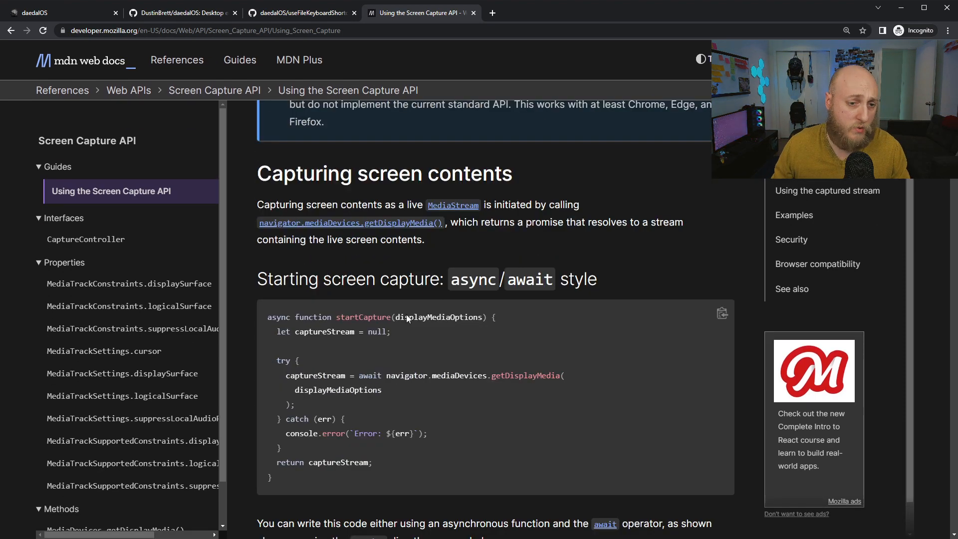
mouse_move(408, 319)
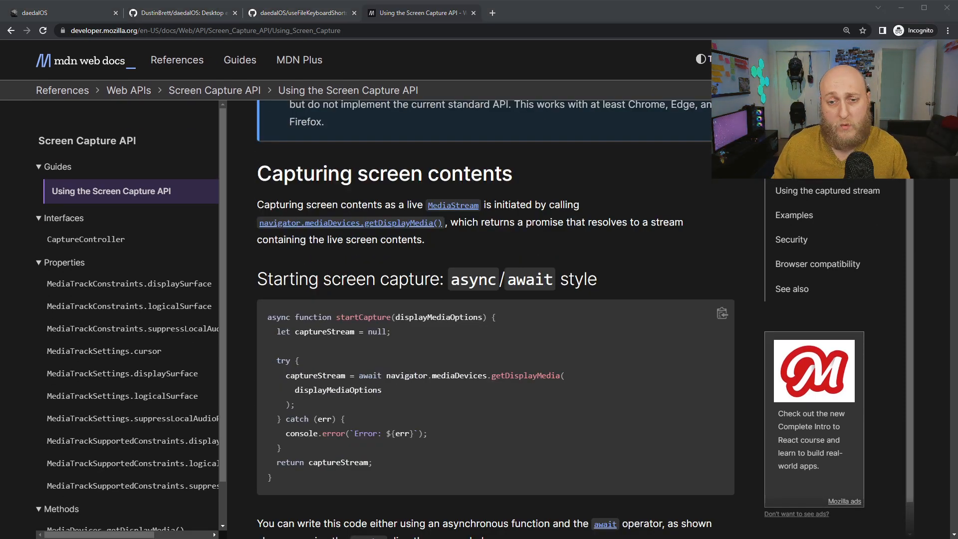
Show the fix-webm-duration repository page on GitHub.
click(205, 30)
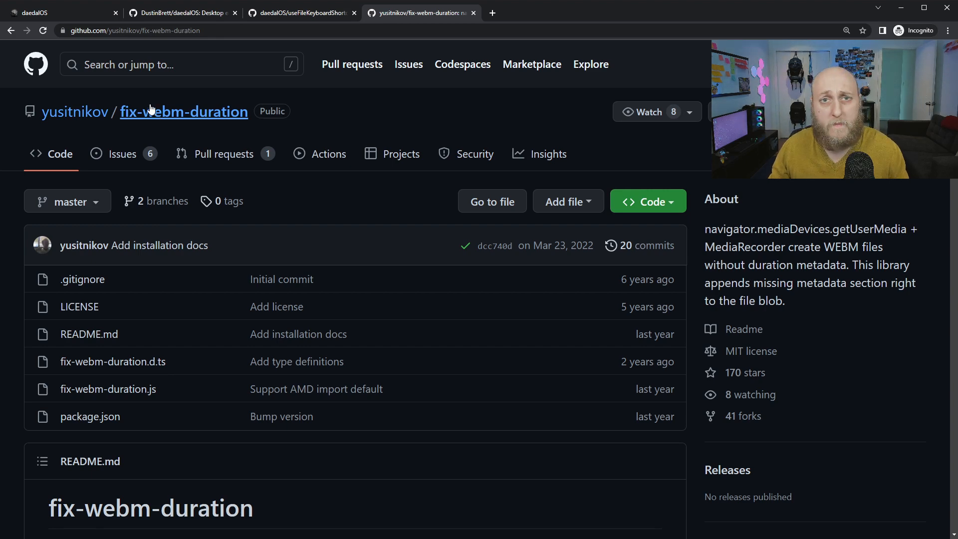
mouse_move(762, 197)
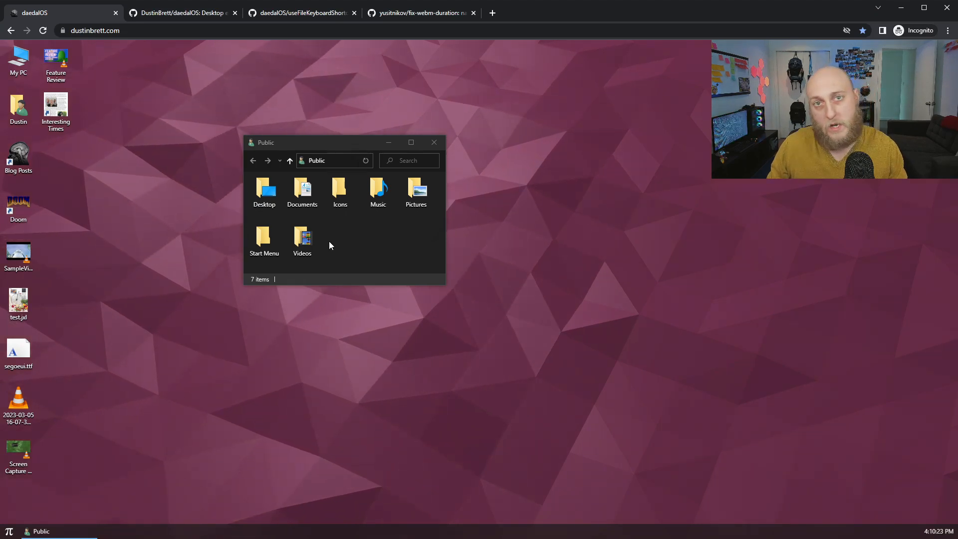
Map OPFS as a folder through My PC's context menu, then open My PC to find it.
right_click(19, 58)
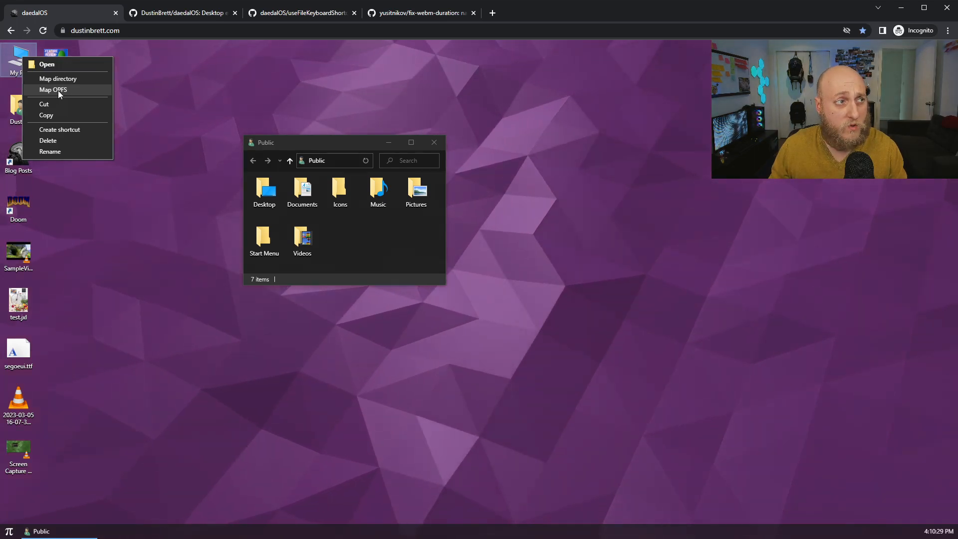
click(54, 90)
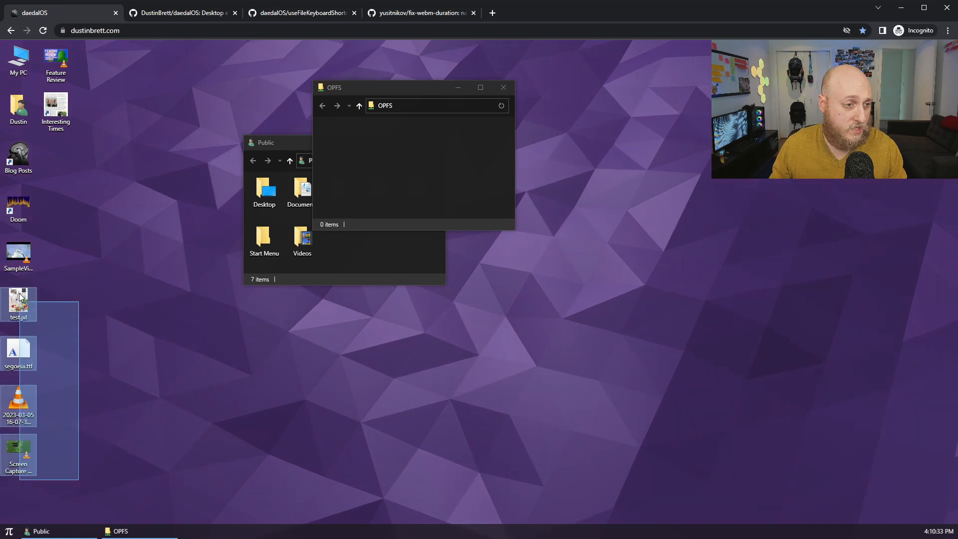
click(110, 250)
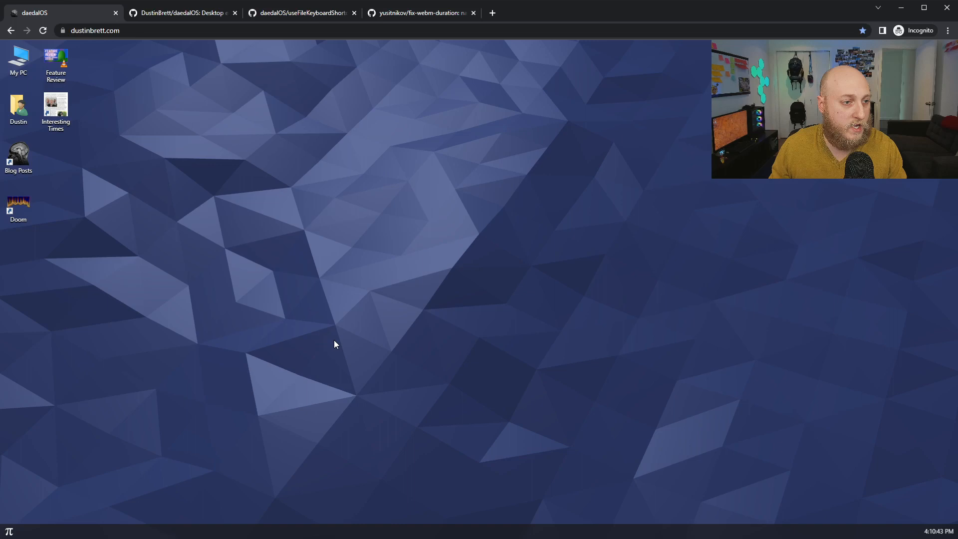
double_click(19, 58)
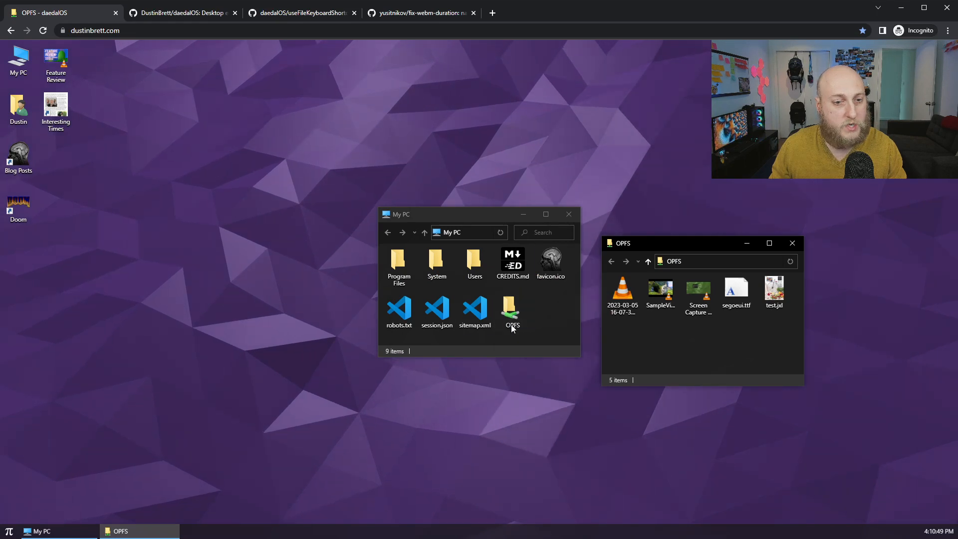
mouse_move(702, 332)
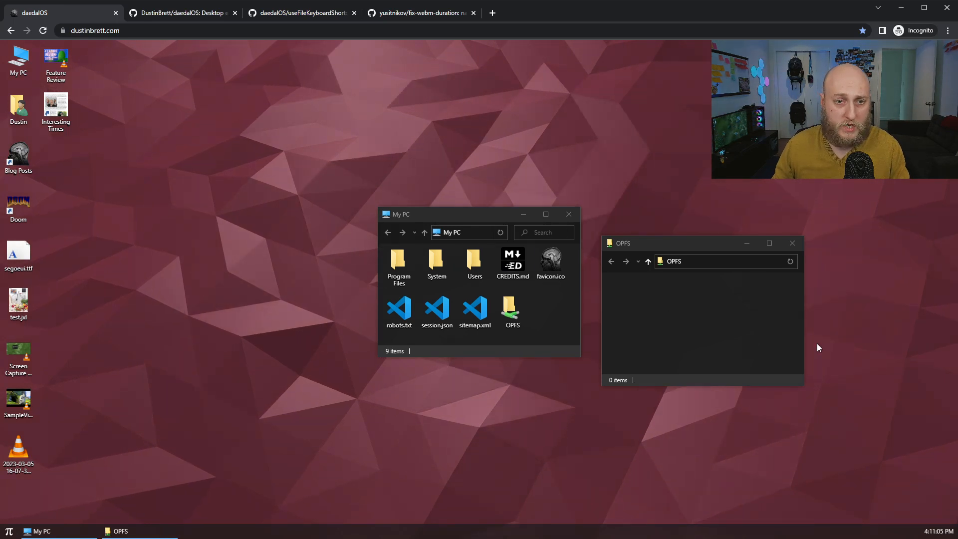
mouse_move(864, 206)
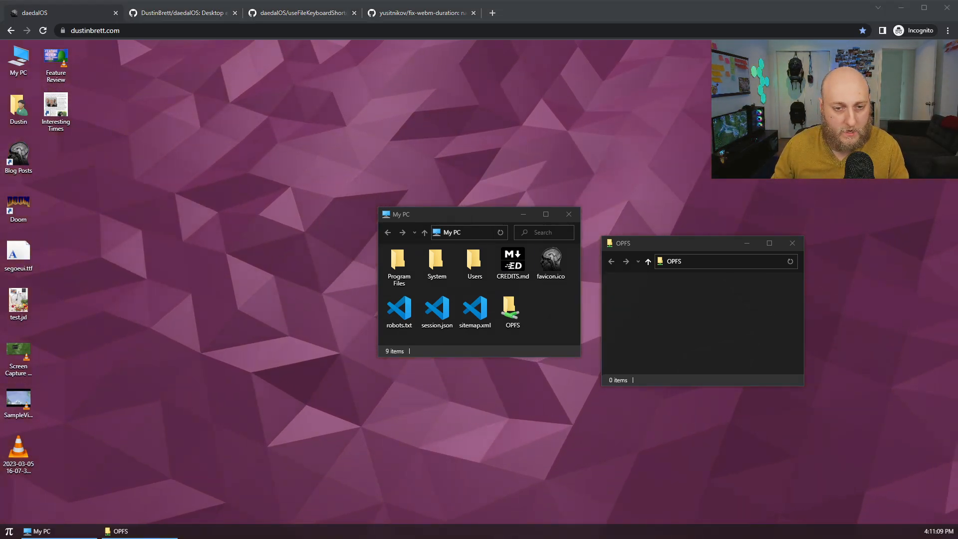
Switch to MDN's File System Access API page at its Origin private file system section.
click(420, 13)
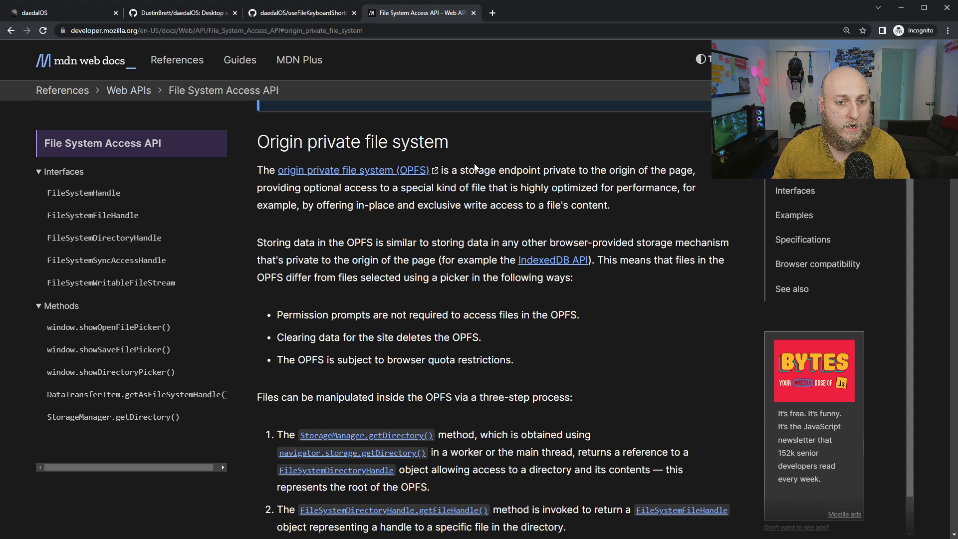
mouse_move(510, 237)
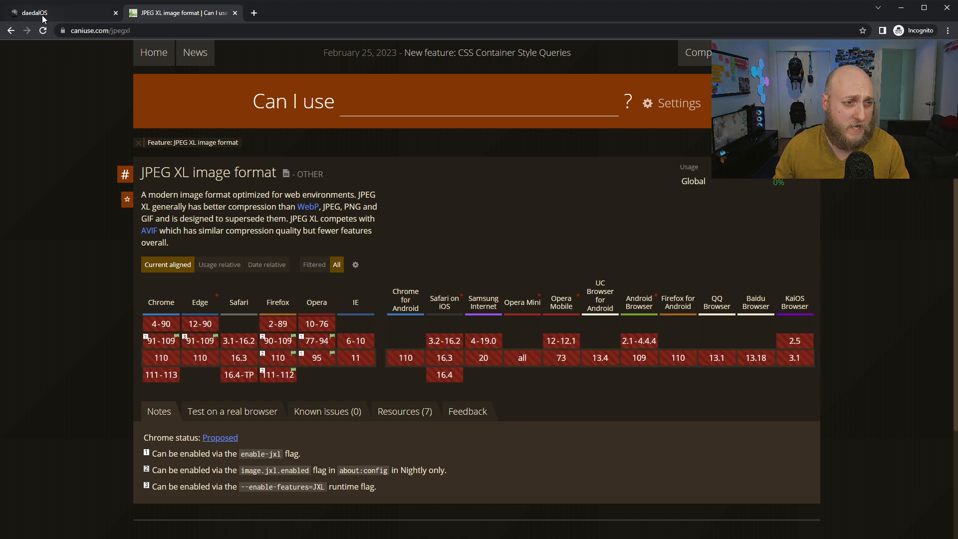
View test.jxl in daedalOS Photos, close it, and start a new browser tab.
click(33, 12)
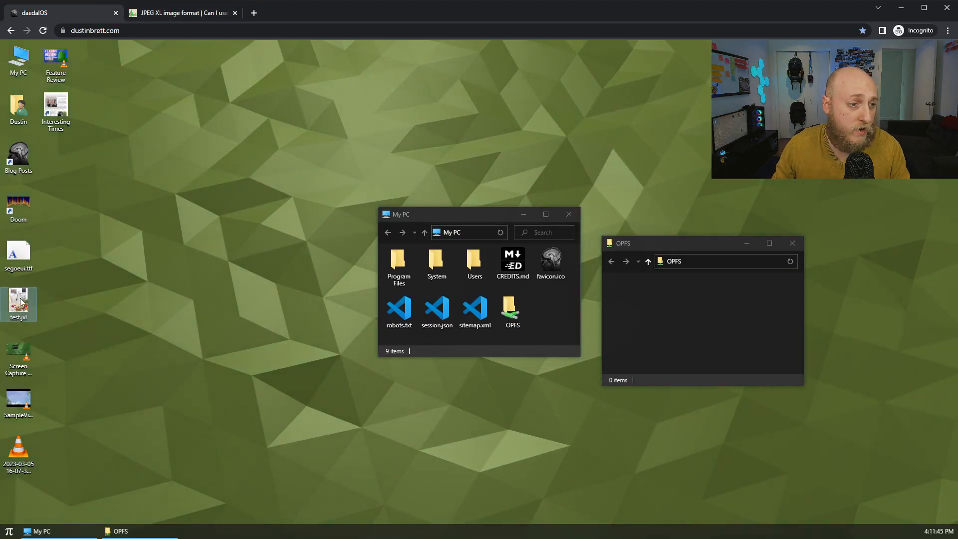
double_click(18, 304)
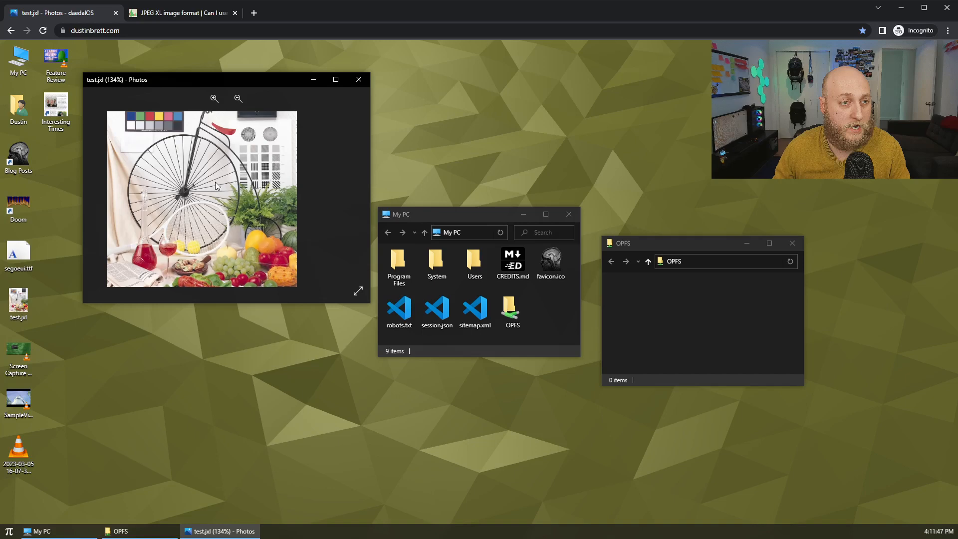
click(214, 98)
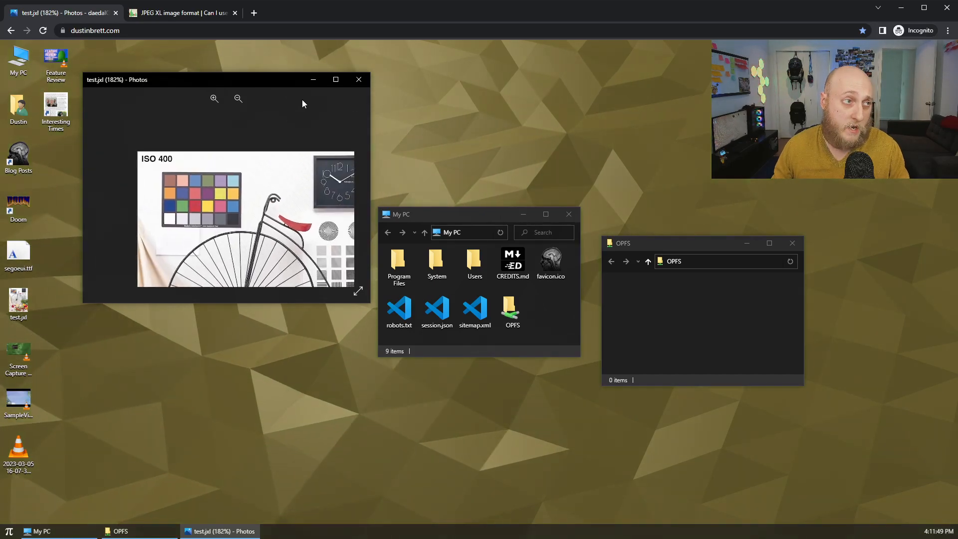
click(359, 80)
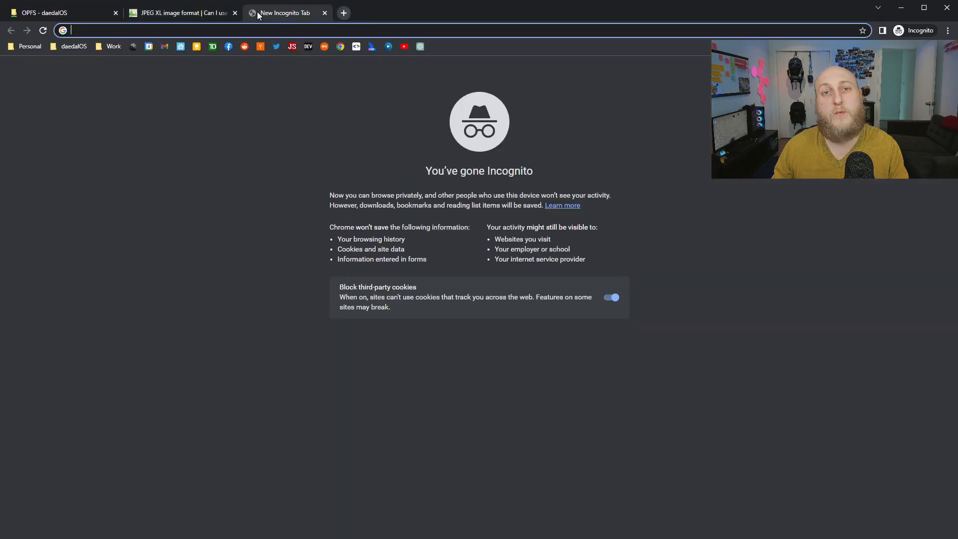
Go to github.com/niutech/jxl.js to view the JPEG XL decoder repository.
text(github.com/niutech/jxl.js)
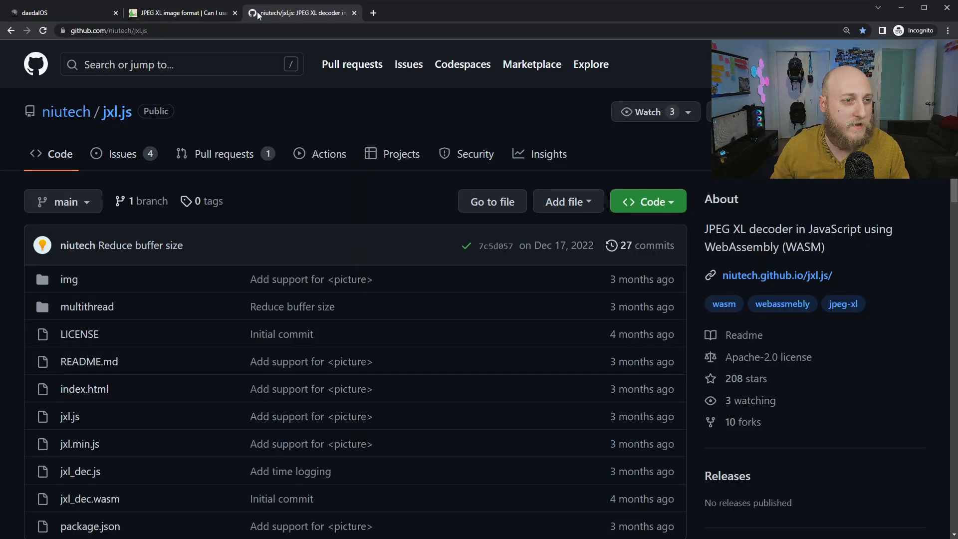
mouse_move(115, 112)
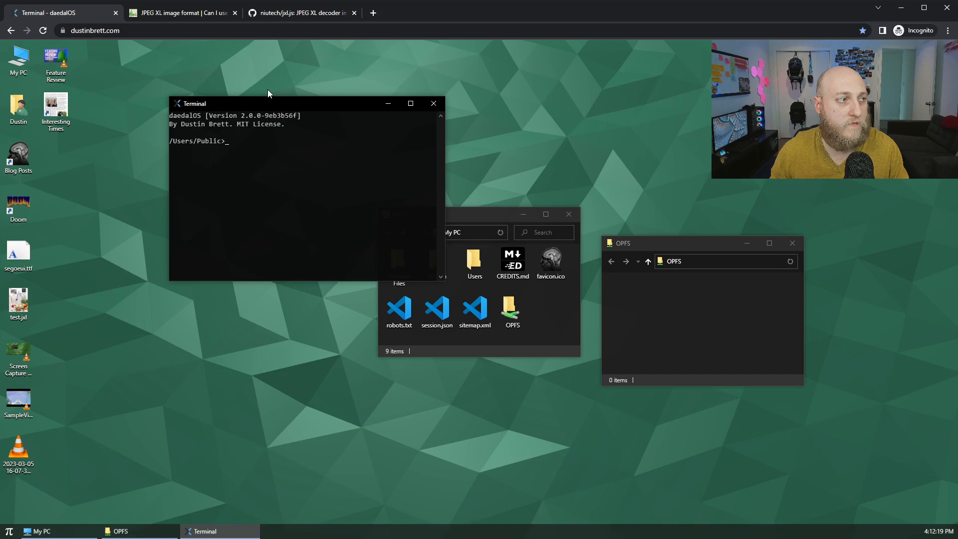
Open a terminal in the desktop folder and list its contents with dir.
right_click(144, 330)
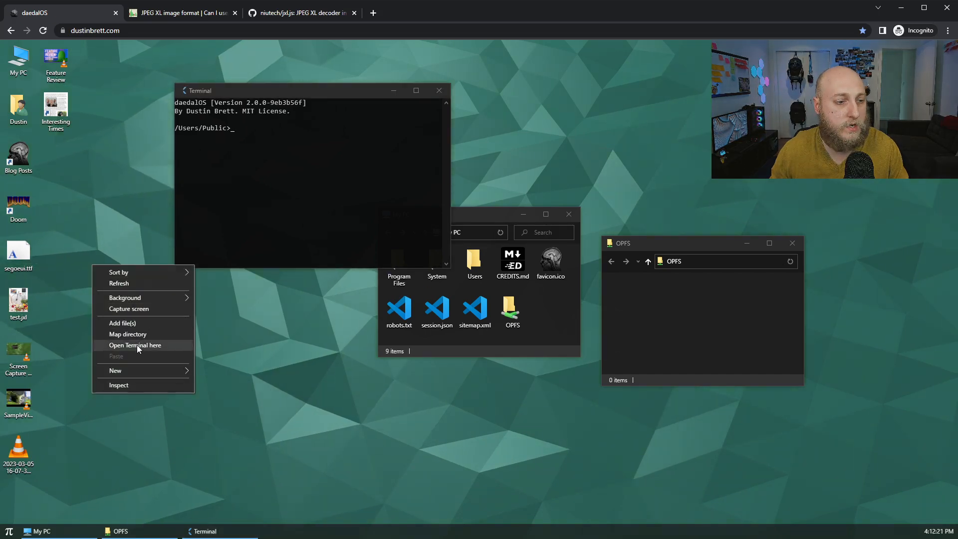
click(135, 345)
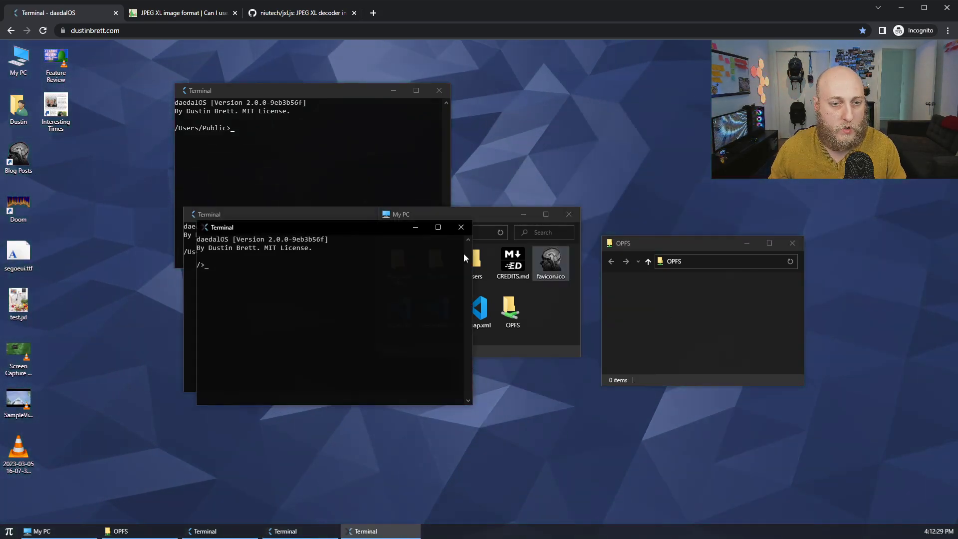
text(dir)
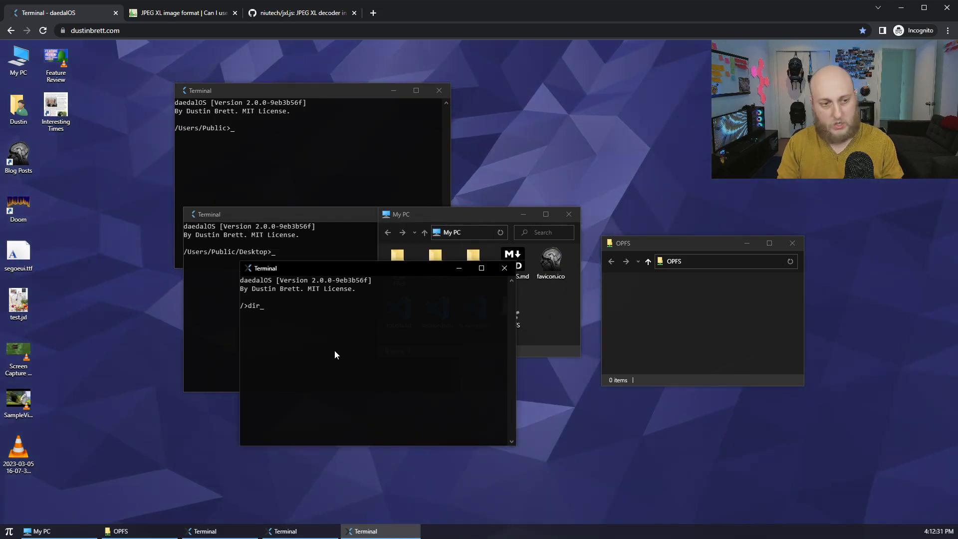
key(Return)
text(isogit)
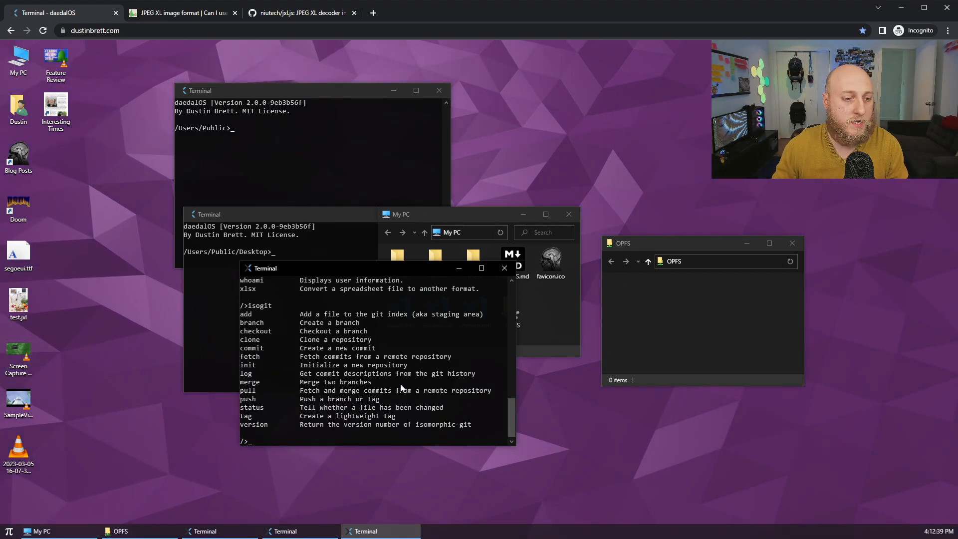
mouse_move(262, 322)
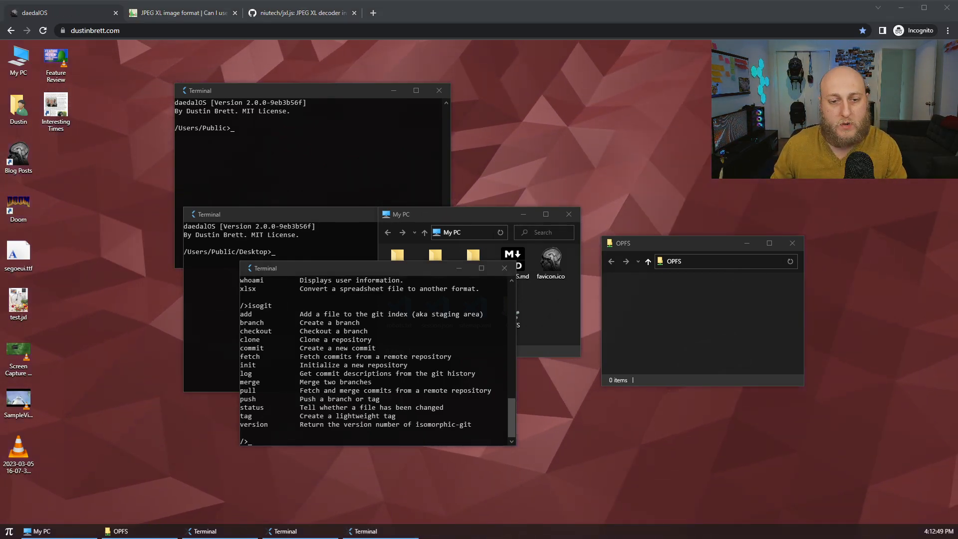
Switch to the isomorphic-git docs tab showing the isogit CLI page and its clone example.
click(420, 12)
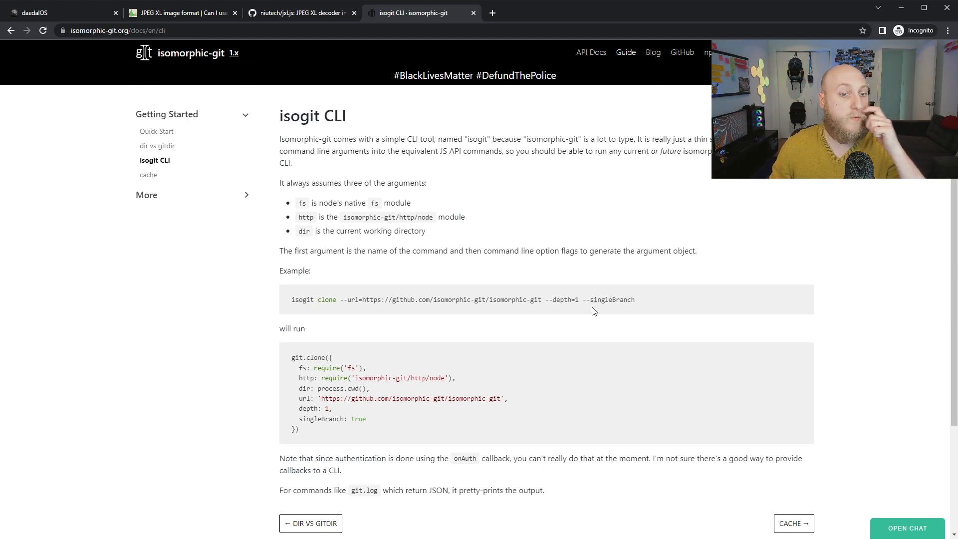
mouse_move(222, 147)
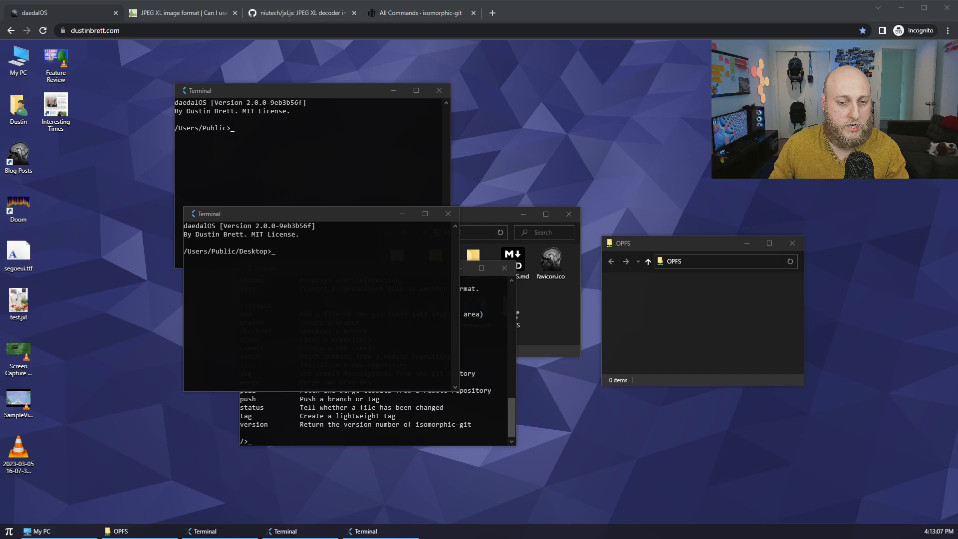
Browse isomorphic-git's cli.cjs source, check references to minimisted, then return to daedalOS.
click(418, 12)
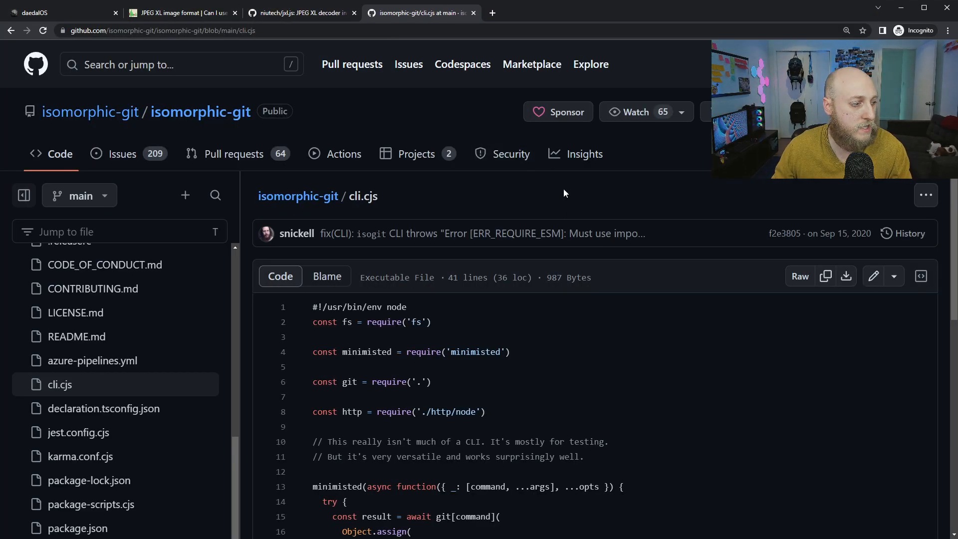
scroll(down, 3)
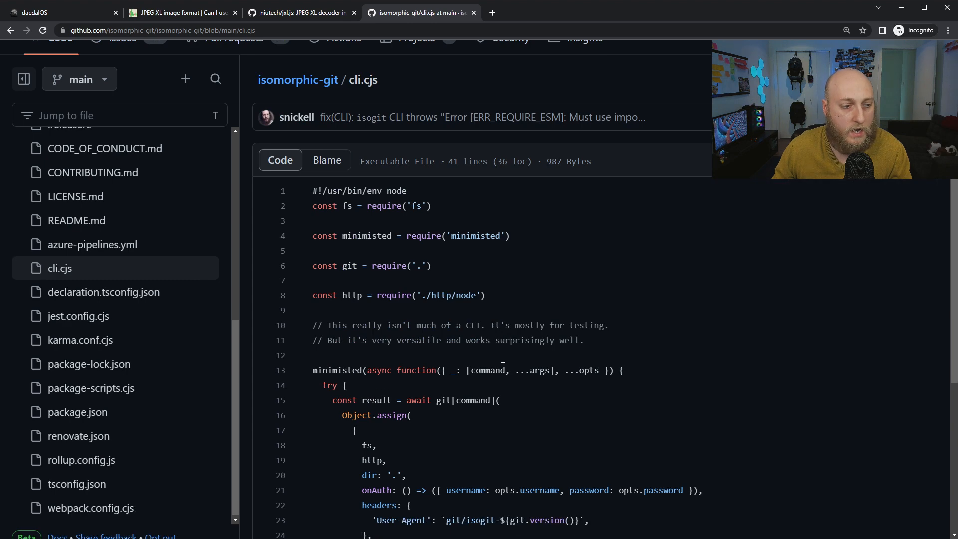
scroll(down, 3)
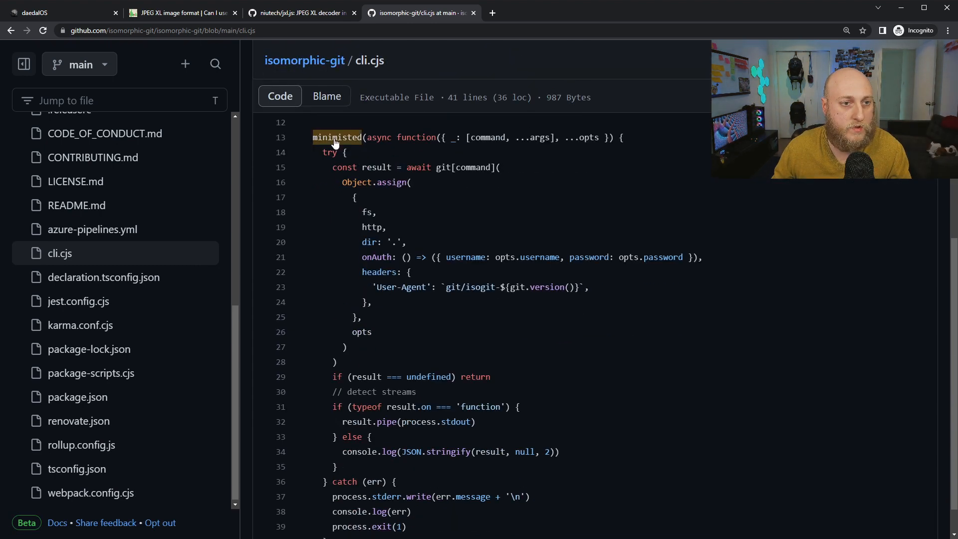
click(337, 136)
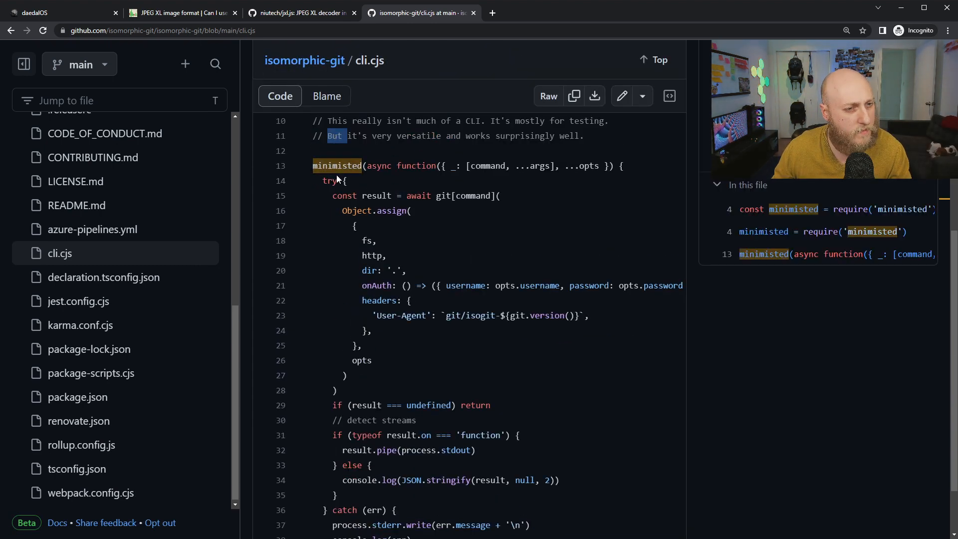
scroll(up, 3)
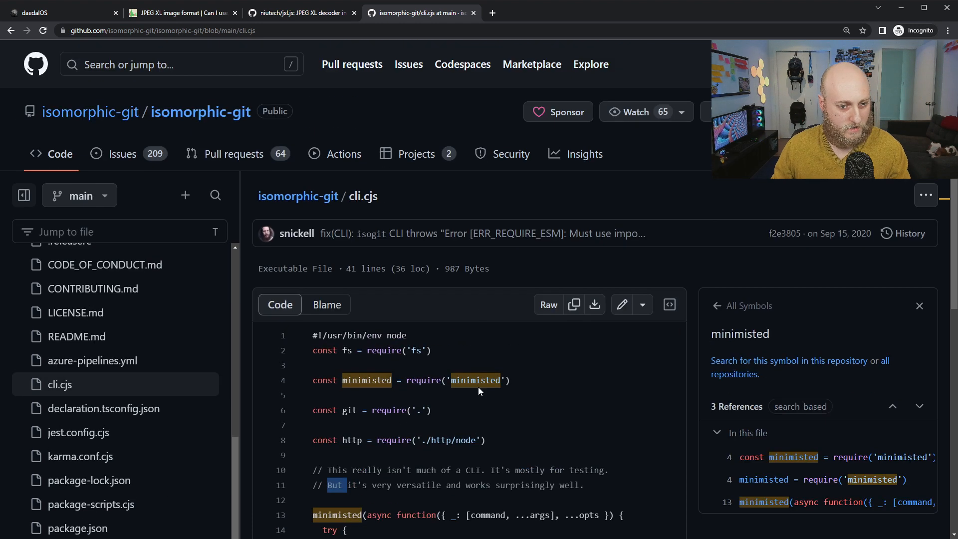
scroll(down, 3)
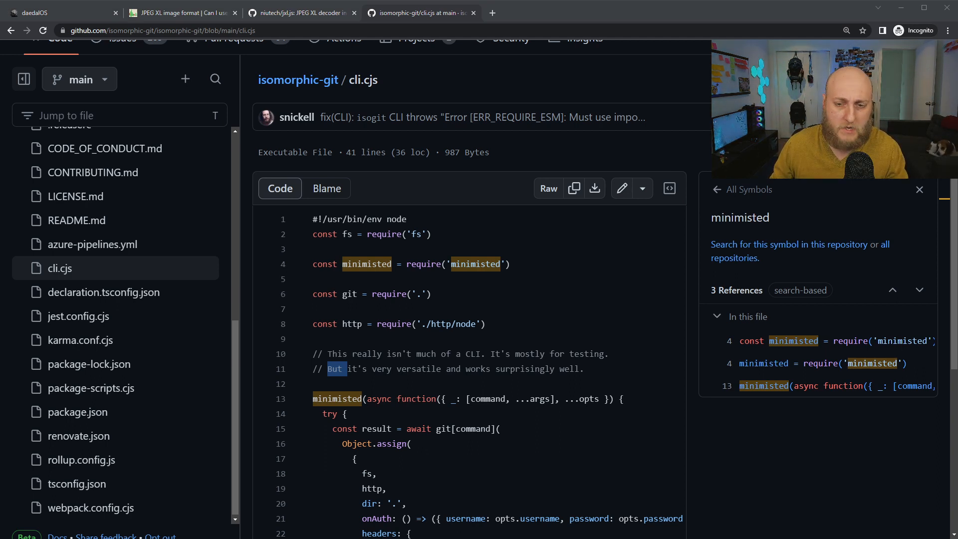
scroll(down, 3)
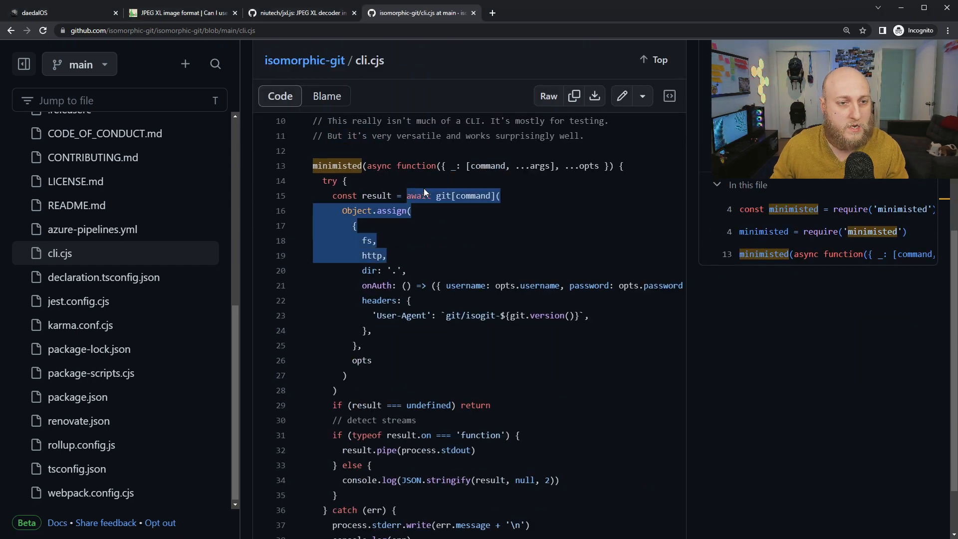
click(61, 12)
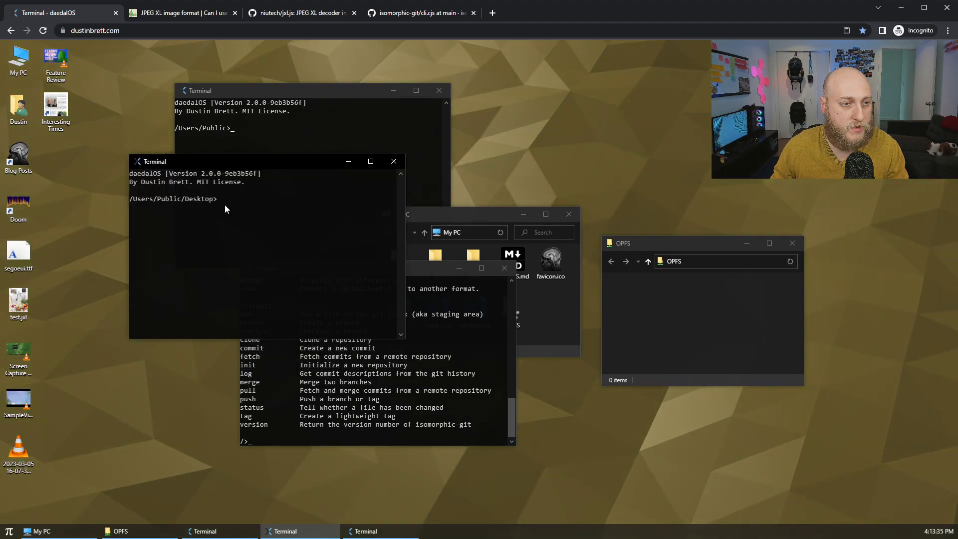
Run isogit clone of awesome-web-desktops.git with --depth=1 and --singleBranch.
text(isogit clone --url=https://github.com/DustinBrett/awesome-web-desktops.git --depth=1 --singleBranch)
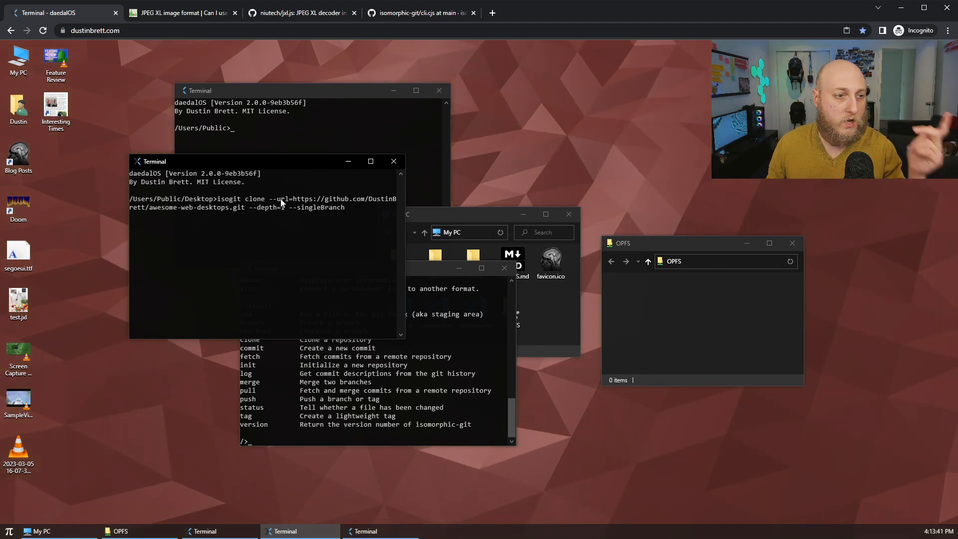
key(Return)
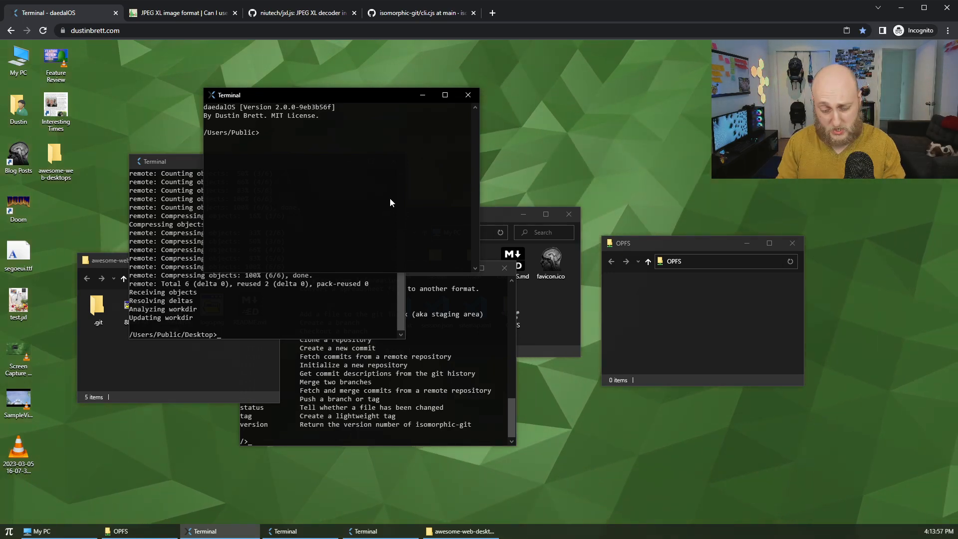
Run neofetch for system info, then switch to the dylanaraps/neofetch GitHub tab.
text(neofetch)
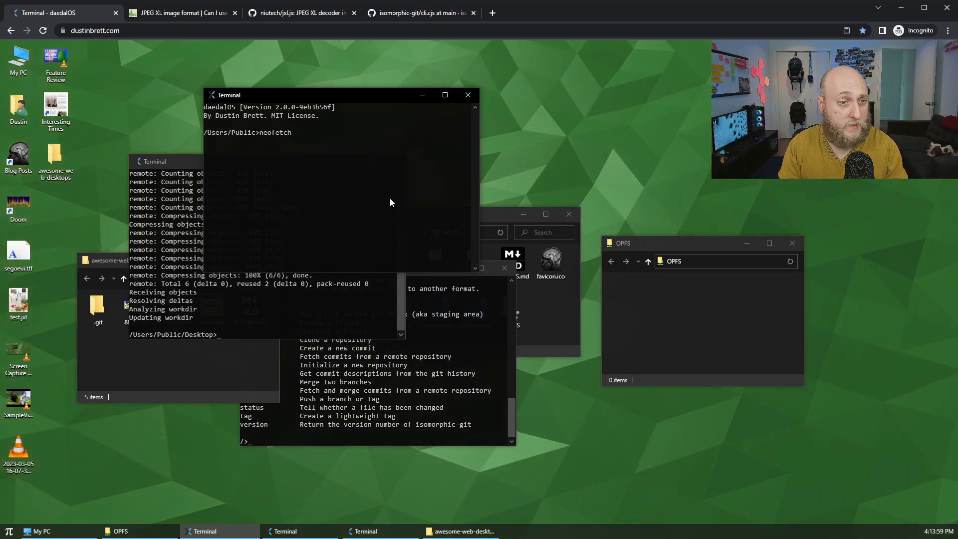
key(Return)
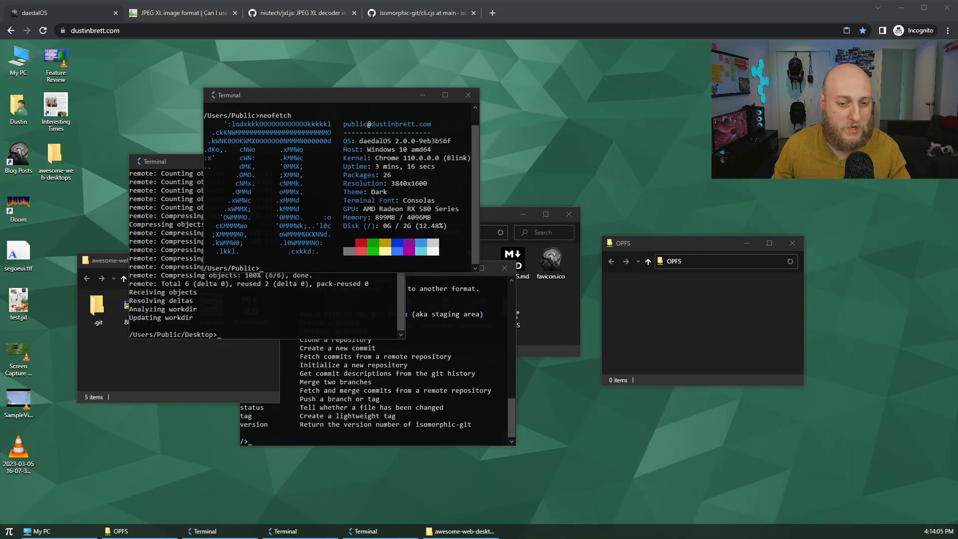
click(180, 12)
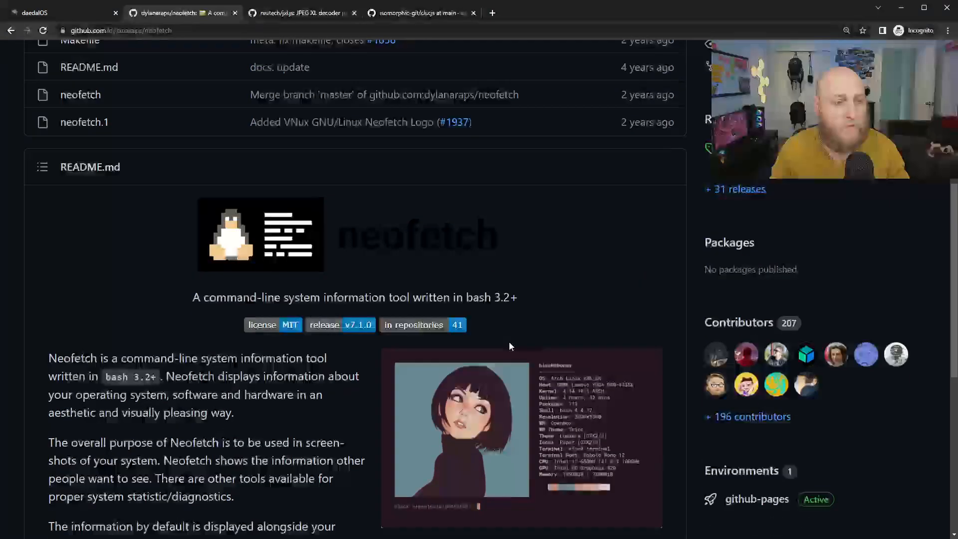
Scroll through the neofetch README, then switch back to the daedalOS tab.
scroll(down, 3)
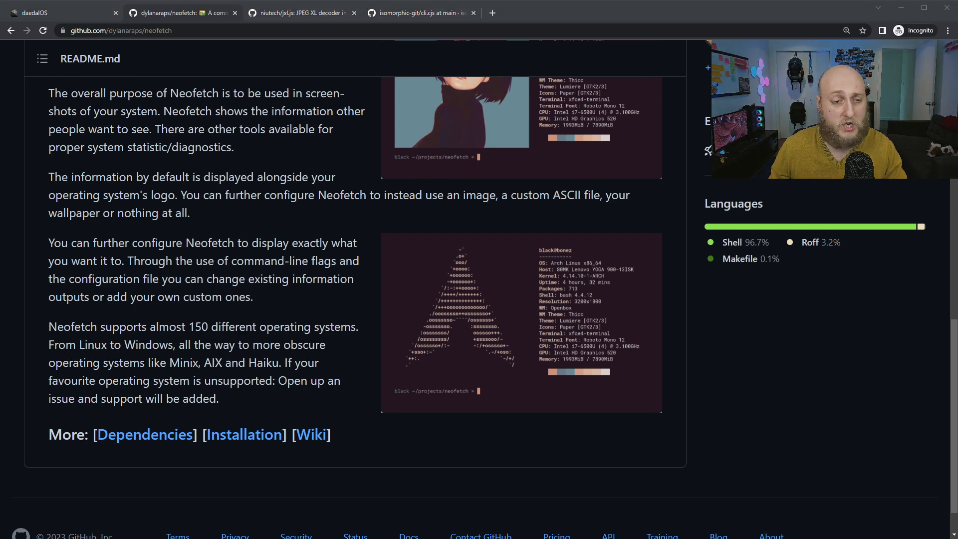
scroll(up, 3)
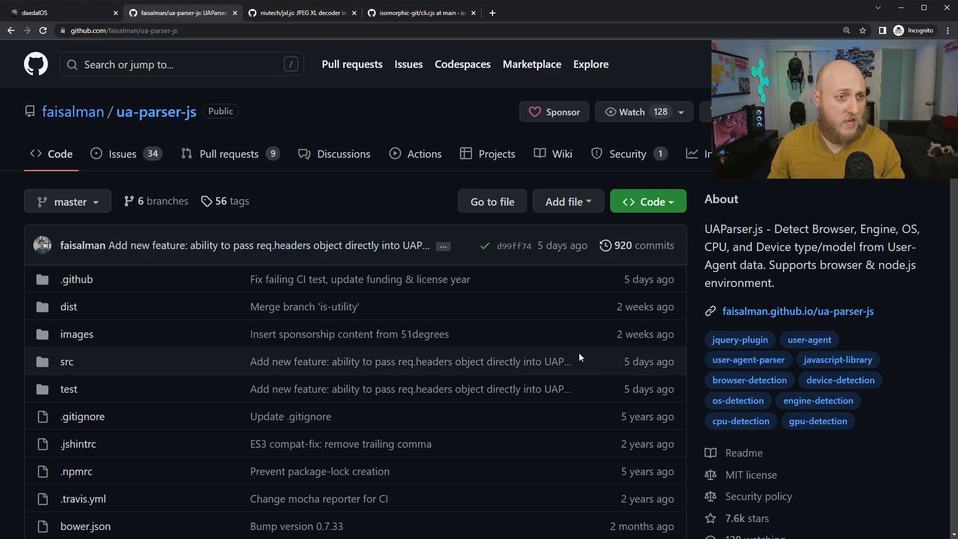
mouse_move(180, 82)
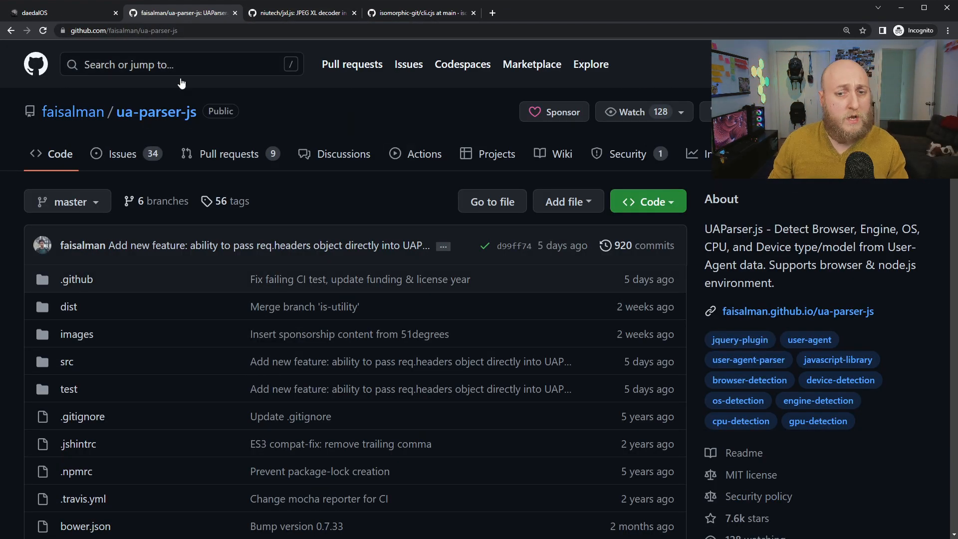
click(55, 12)
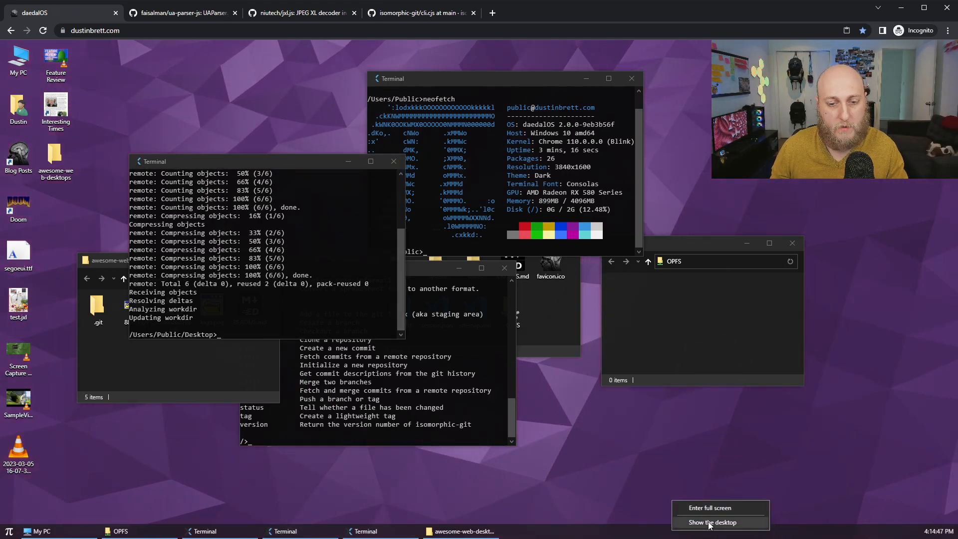
Reveal the desktop and set the wallpaper to Picture Slideshow.
click(712, 522)
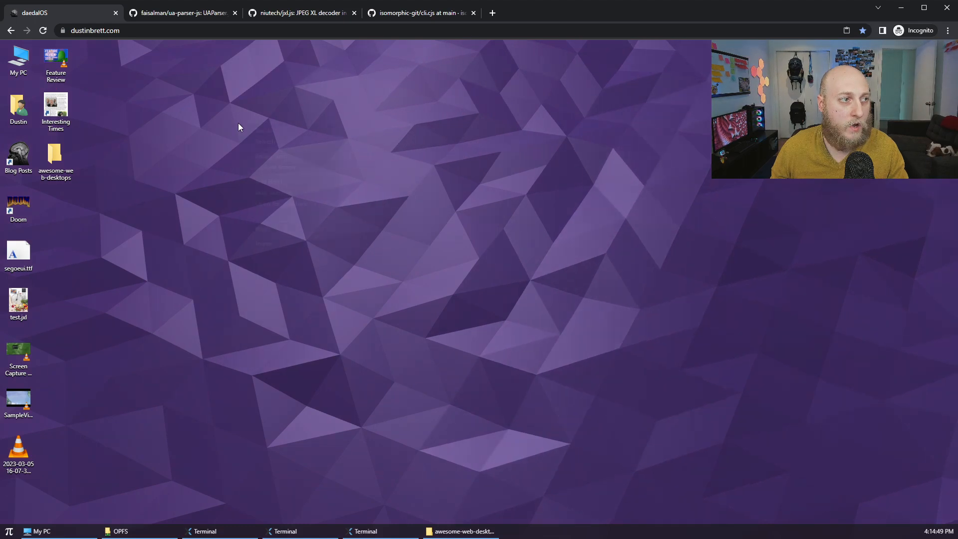
right_click(238, 128)
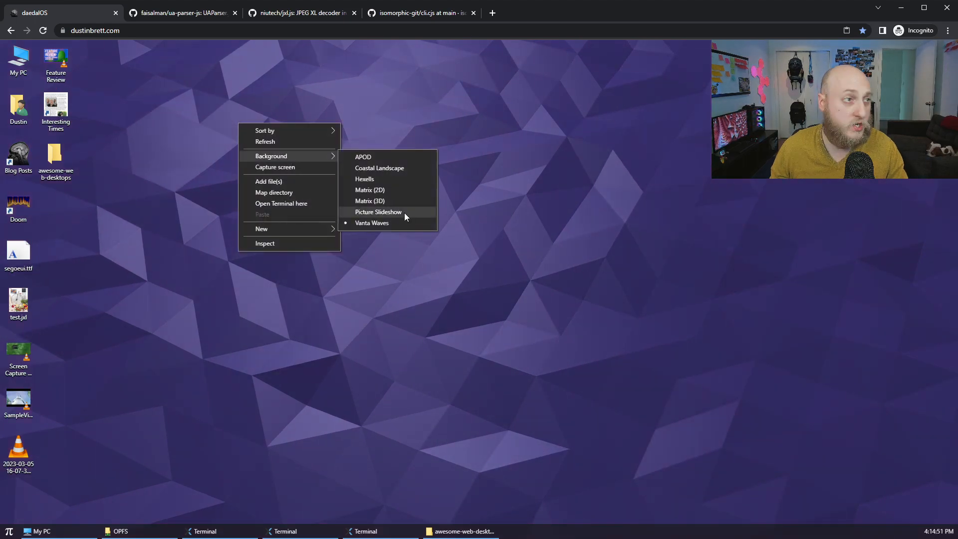
click(379, 211)
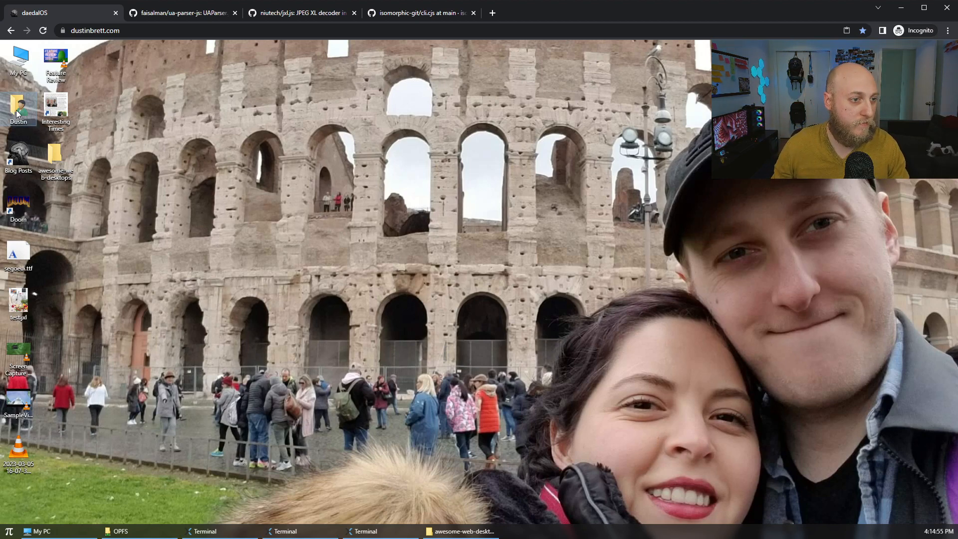
Review the picture paths in Pictures' slideshow.json in Monaco Editor, then close it.
double_click(19, 107)
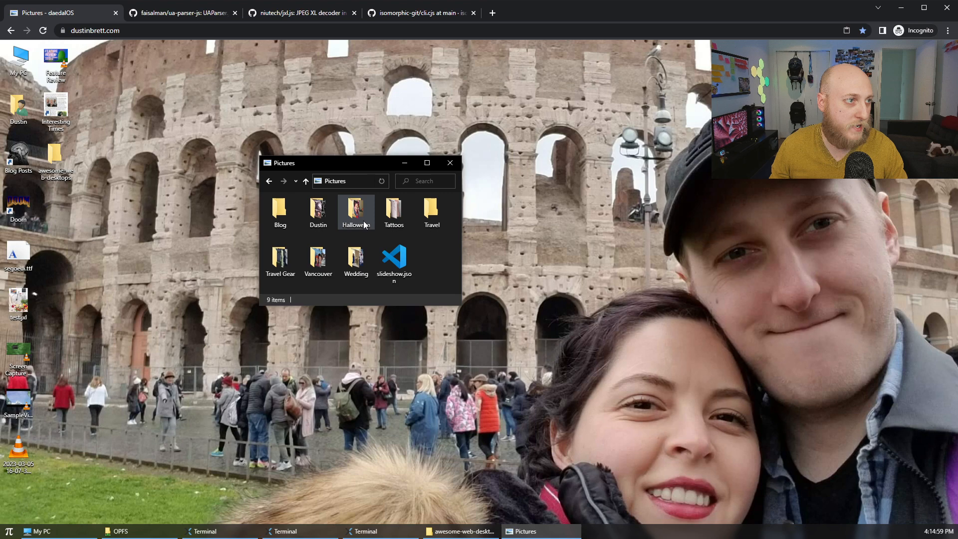
double_click(394, 257)
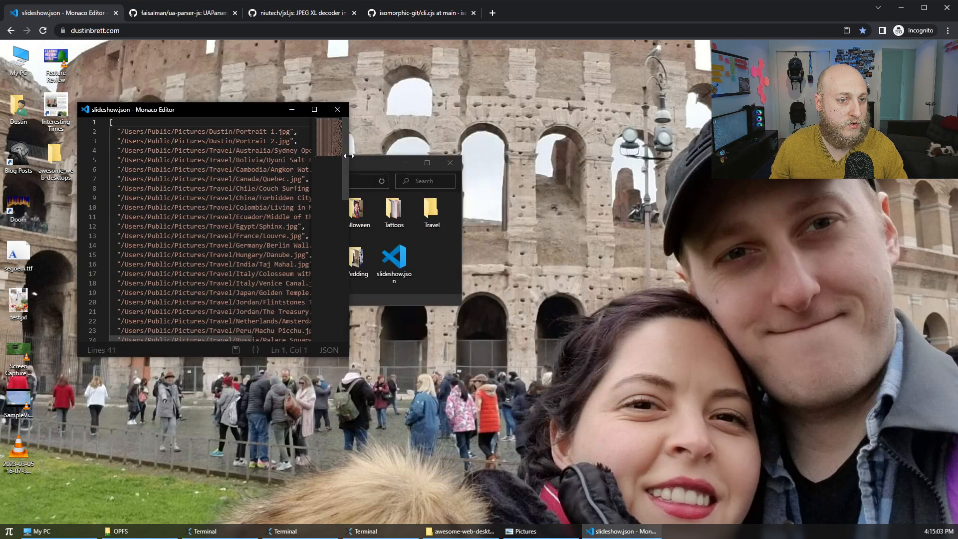
click(450, 164)
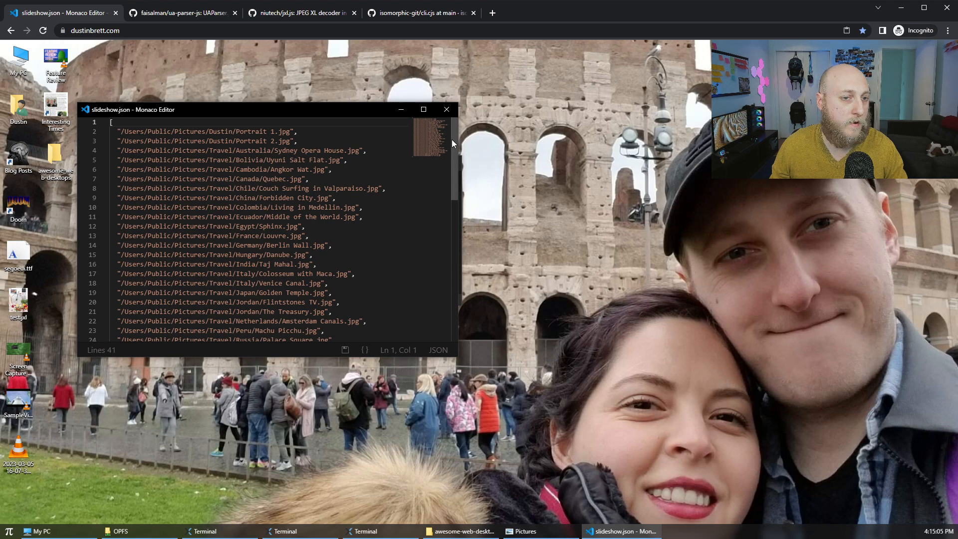
scroll(down, 3)
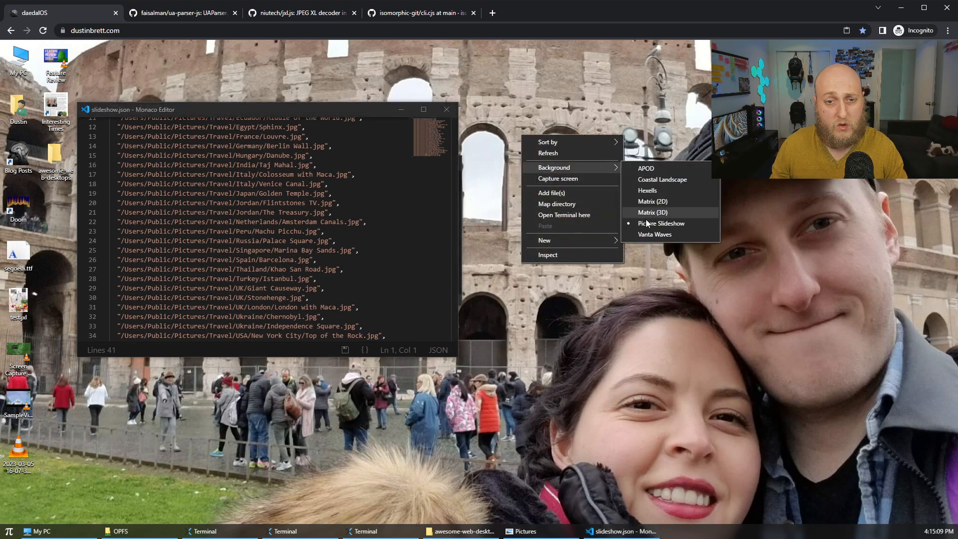
mouse_move(651, 241)
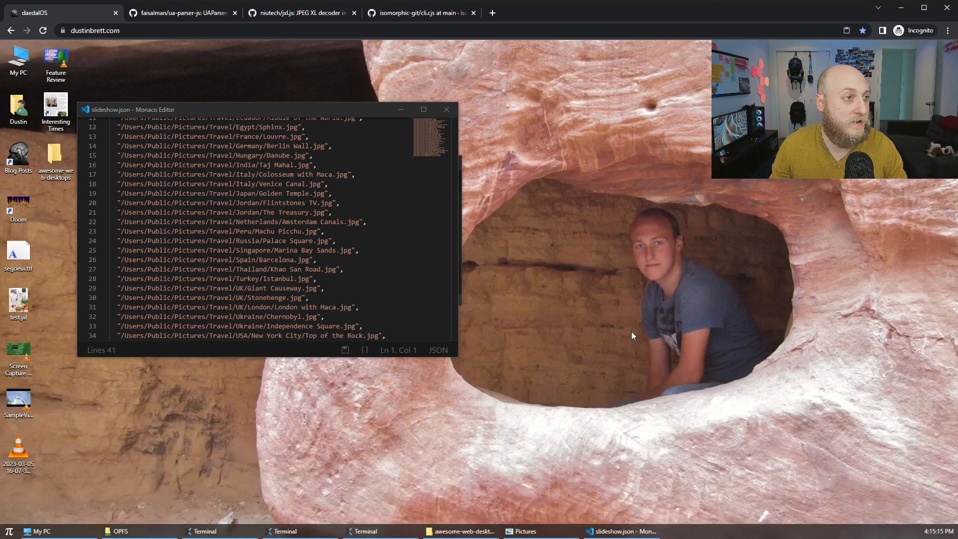
mouse_move(671, 261)
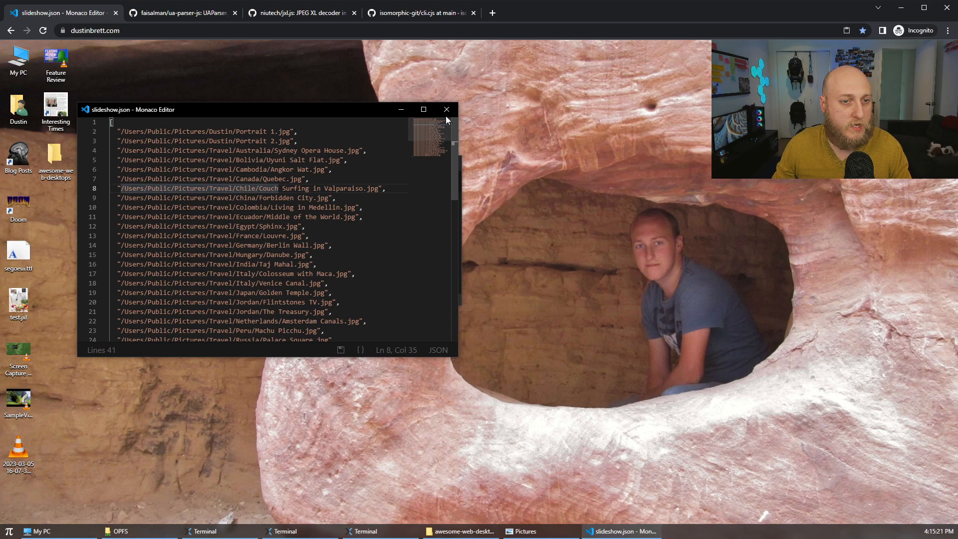
click(446, 109)
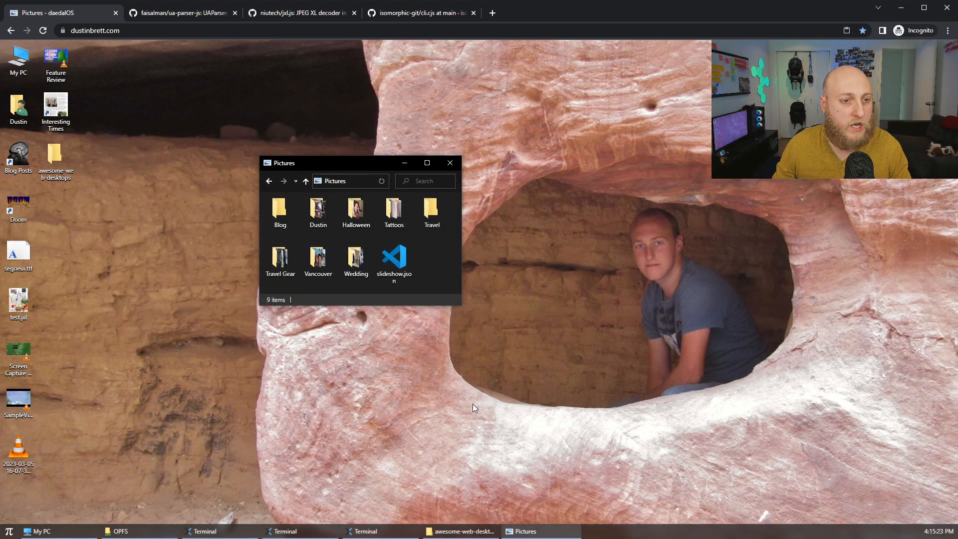
mouse_move(673, 298)
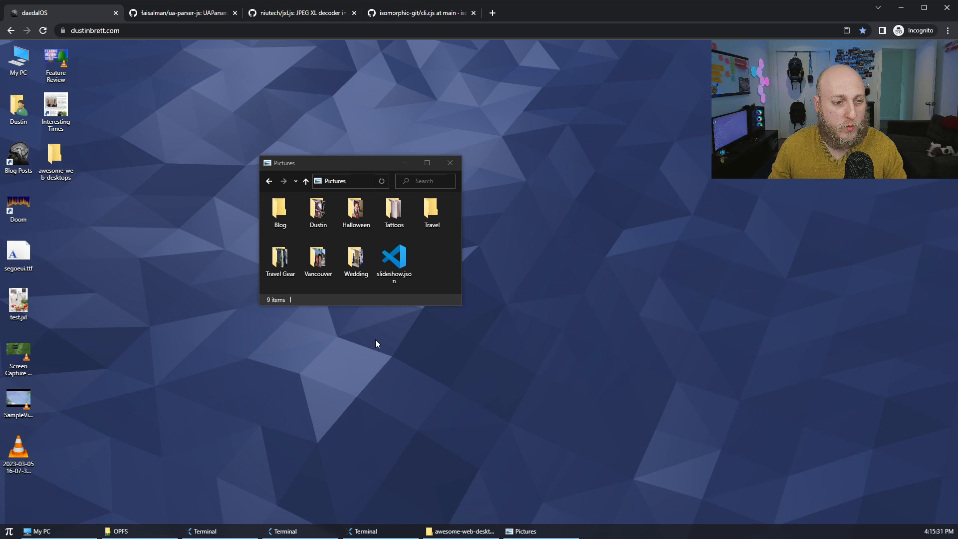
Dismiss the desktop options menu and preview segoeui.ttf in the font viewer.
right_click(376, 344)
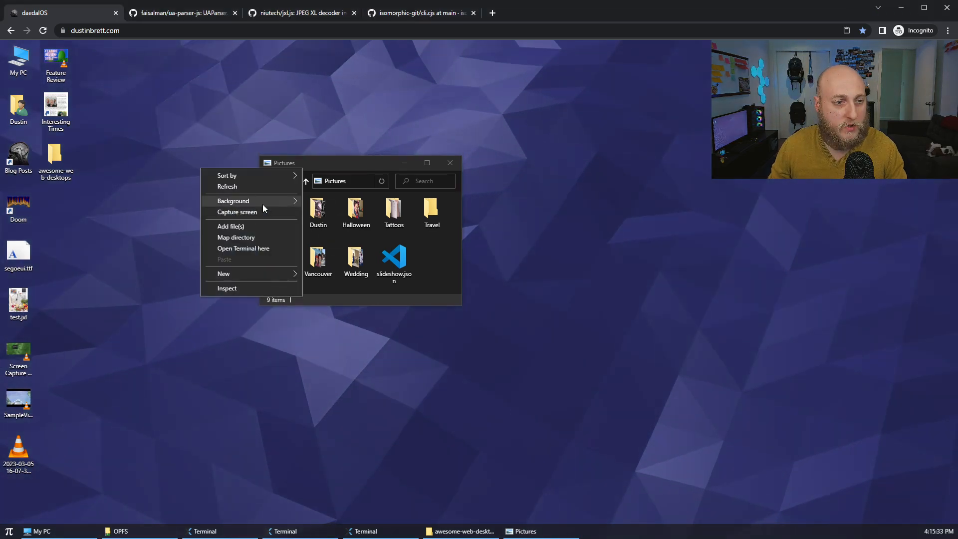
click(233, 201)
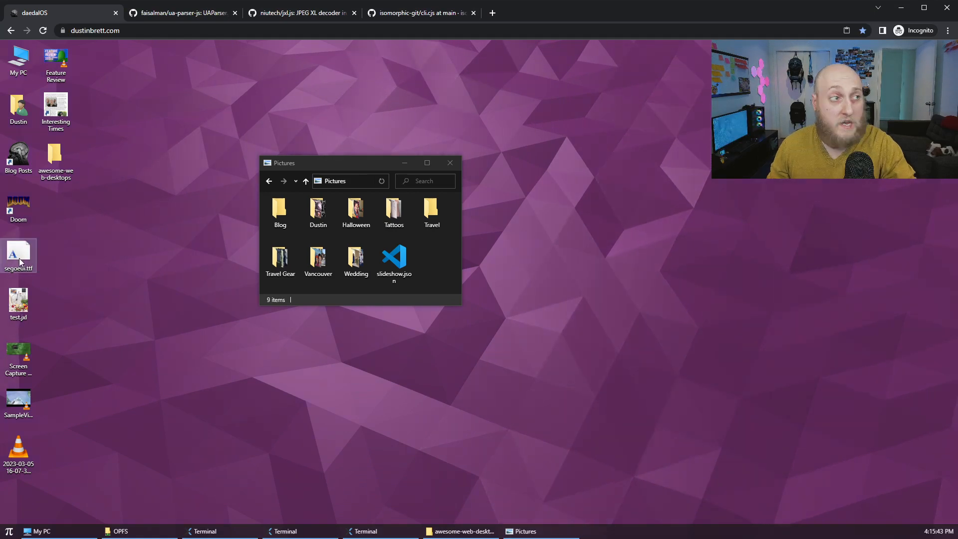
double_click(19, 255)
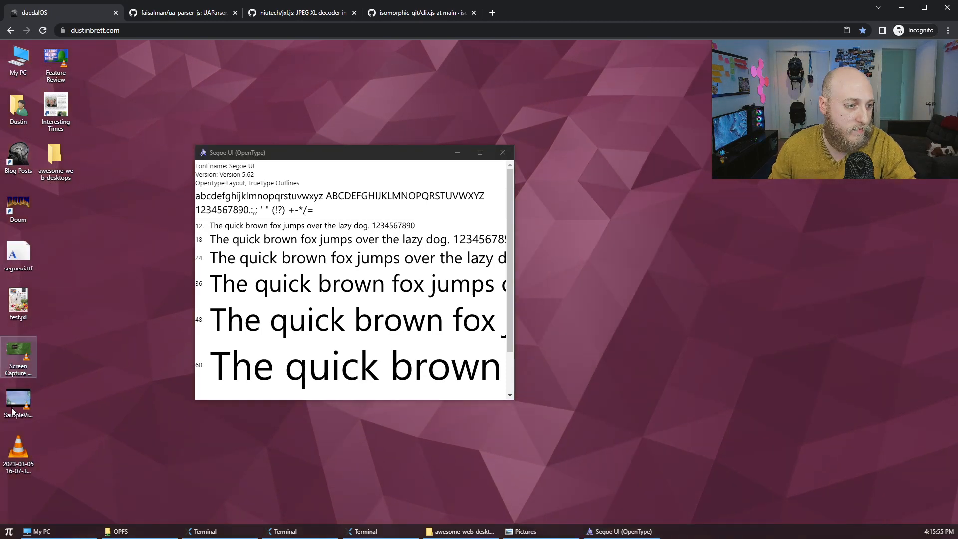
mouse_move(683, 391)
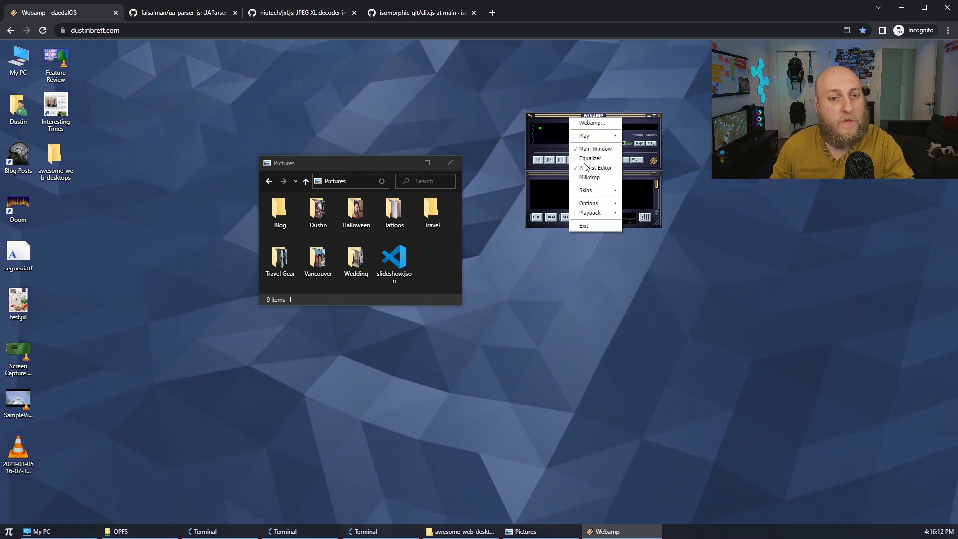
Close Webamp's options menu and briefly view, then close, the Winamp Skin Museum page.
click(599, 168)
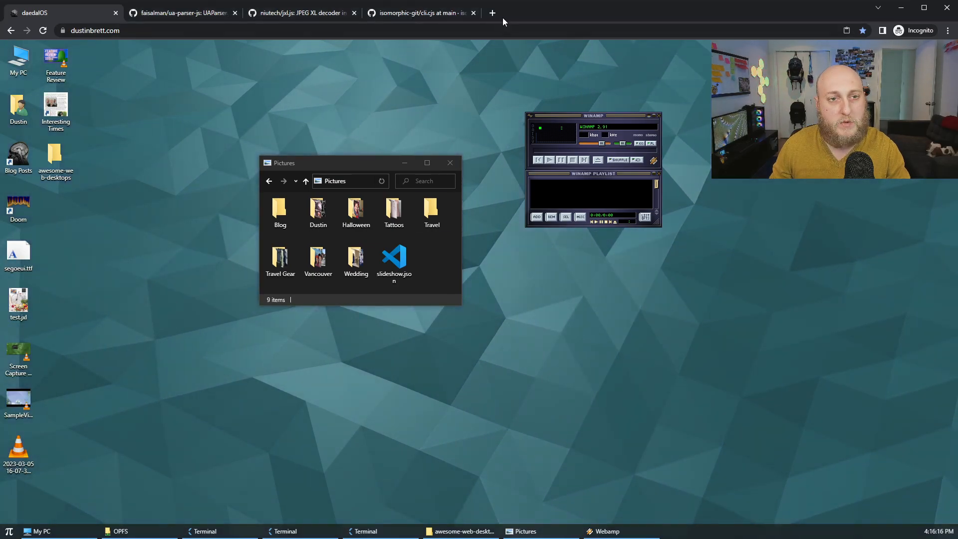
click(493, 12)
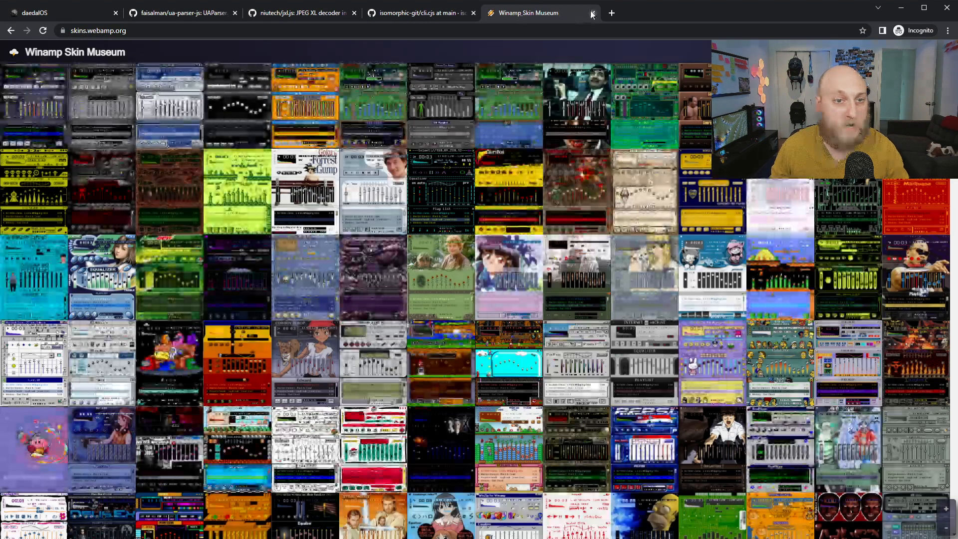
click(591, 13)
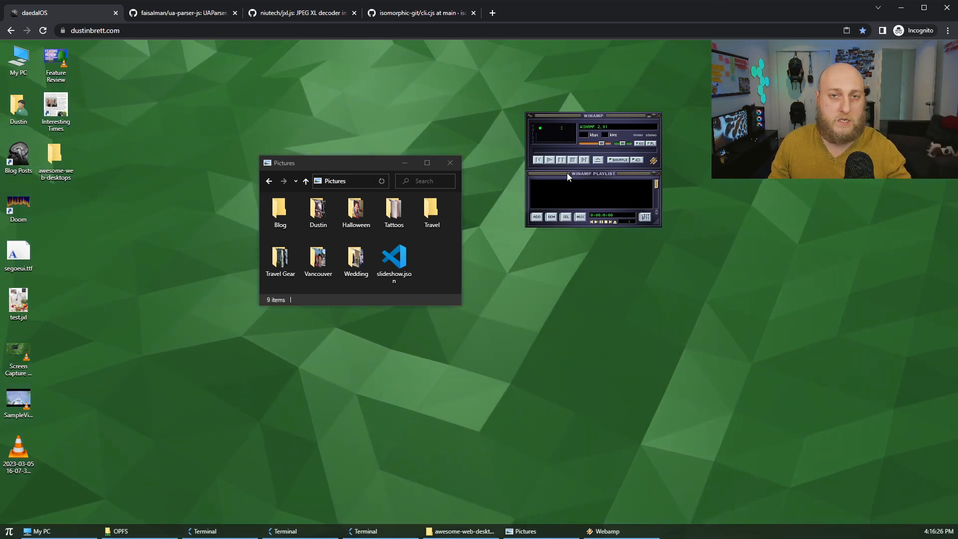
Apply a random skin, then SpyAMP Professional Edition v5, then another random skin.
right_click(568, 177)
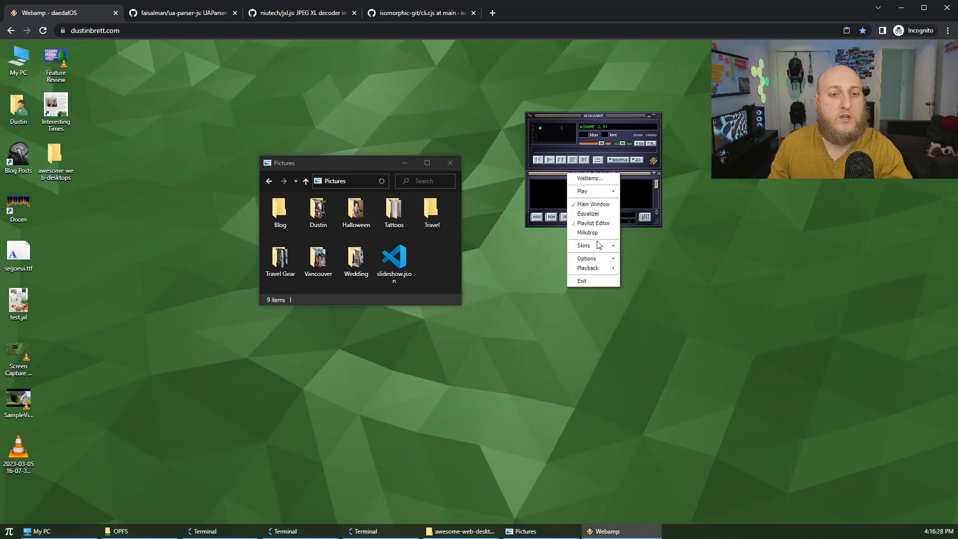
click(583, 246)
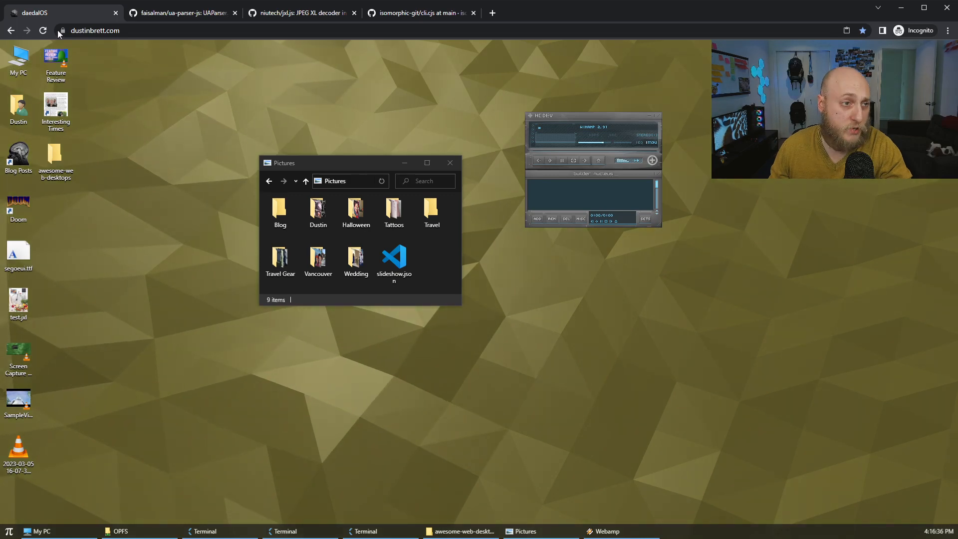
click(8, 530)
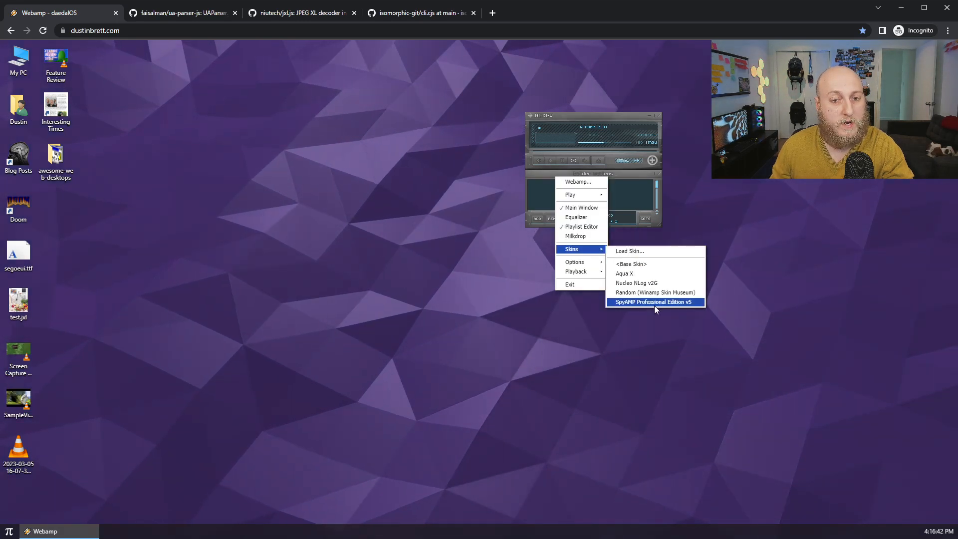
click(654, 302)
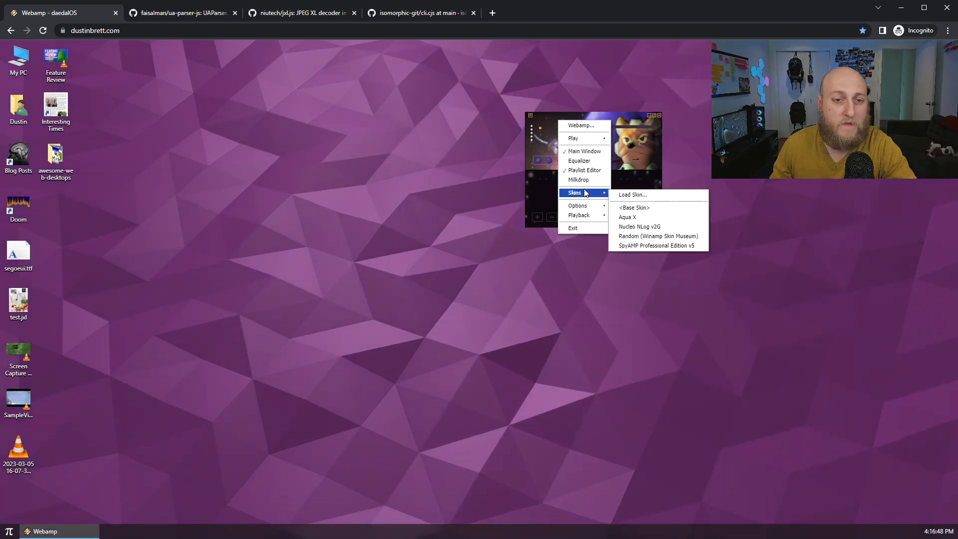
click(640, 226)
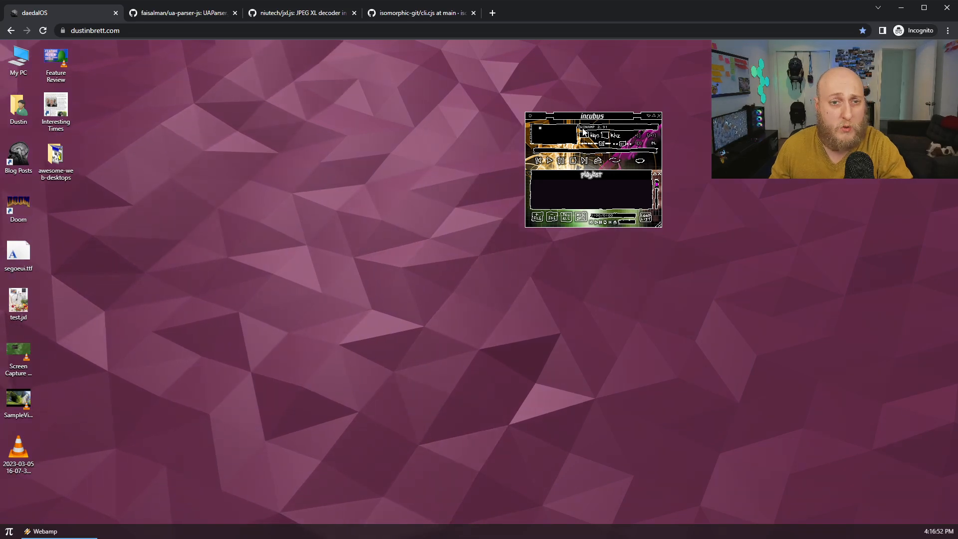
right_click(510, 103)
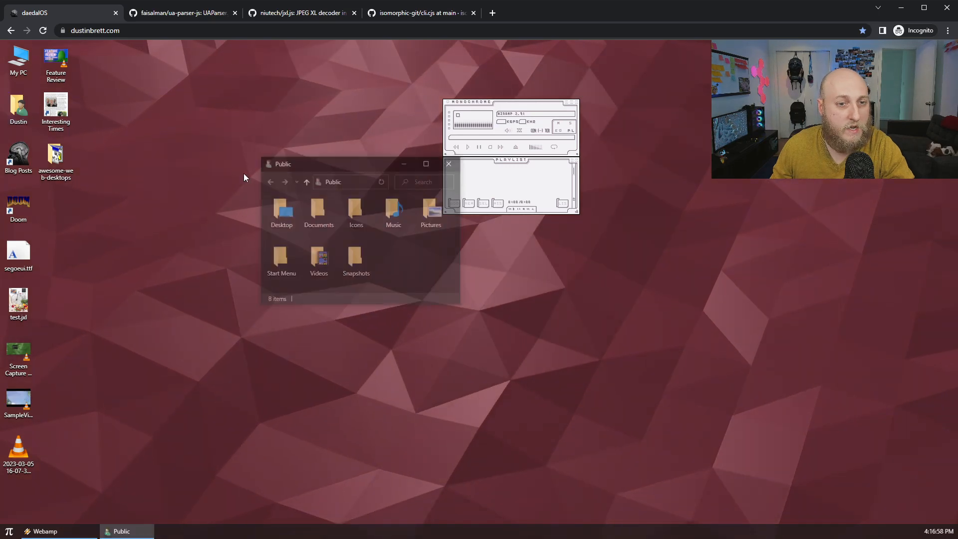
Play the SomaFM track, set the wallpaper to APOD, and turn off Music Visualization.
double_click(394, 210)
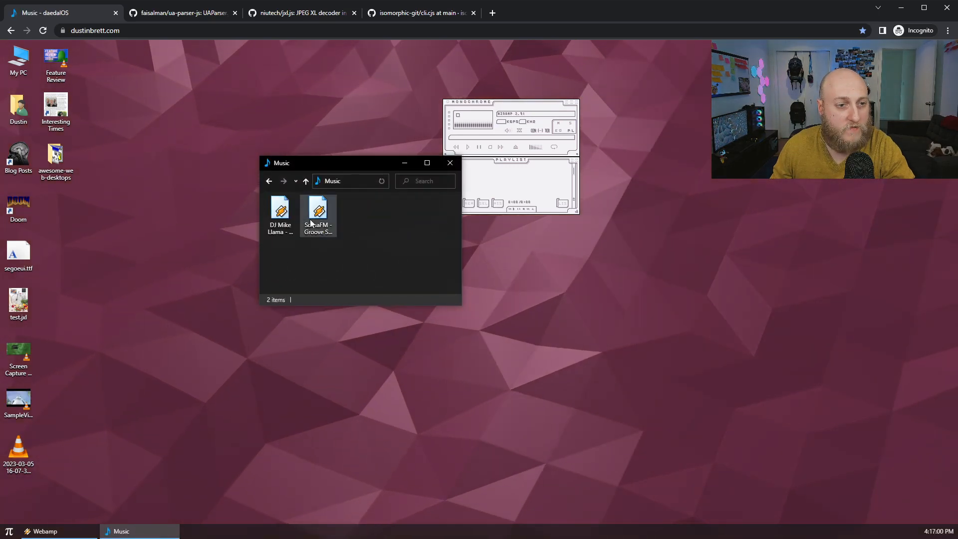
double_click(317, 211)
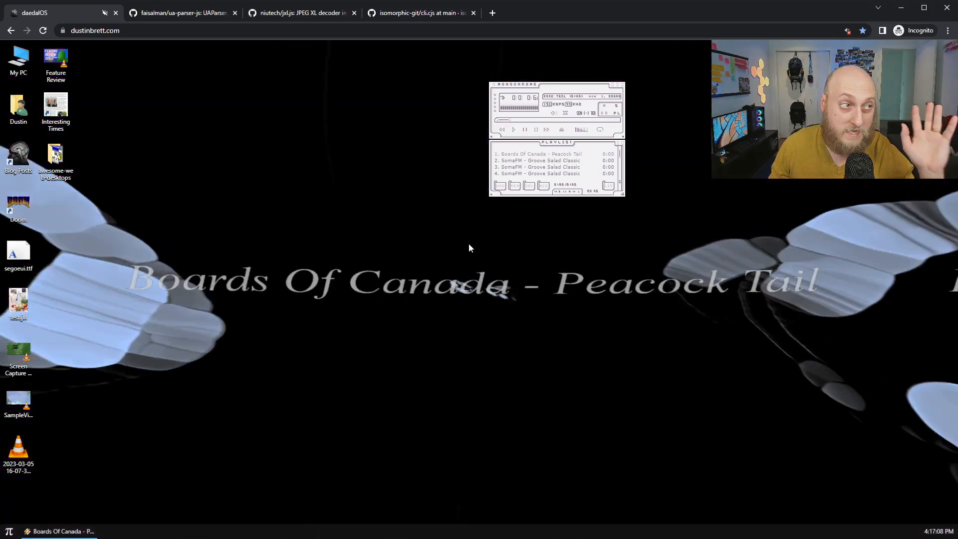
right_click(471, 248)
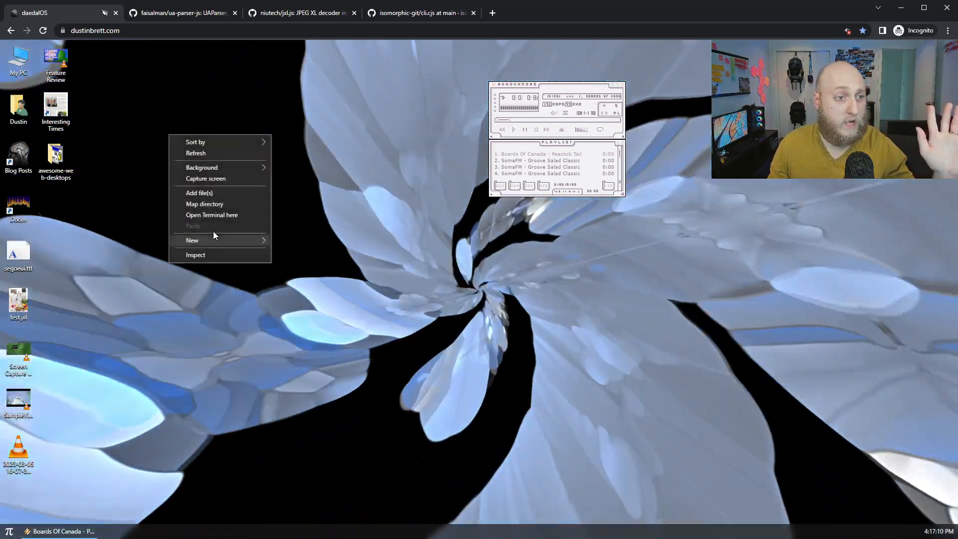
click(201, 168)
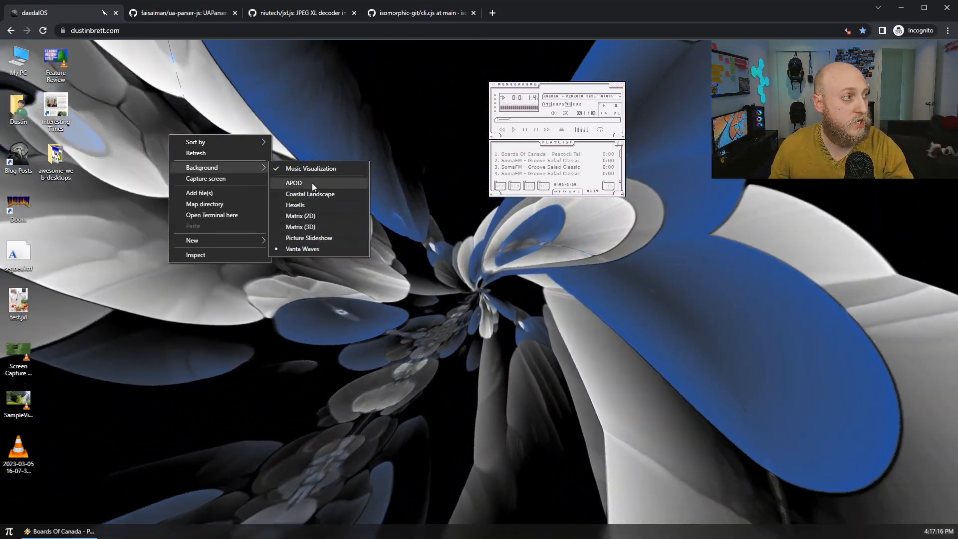
click(310, 193)
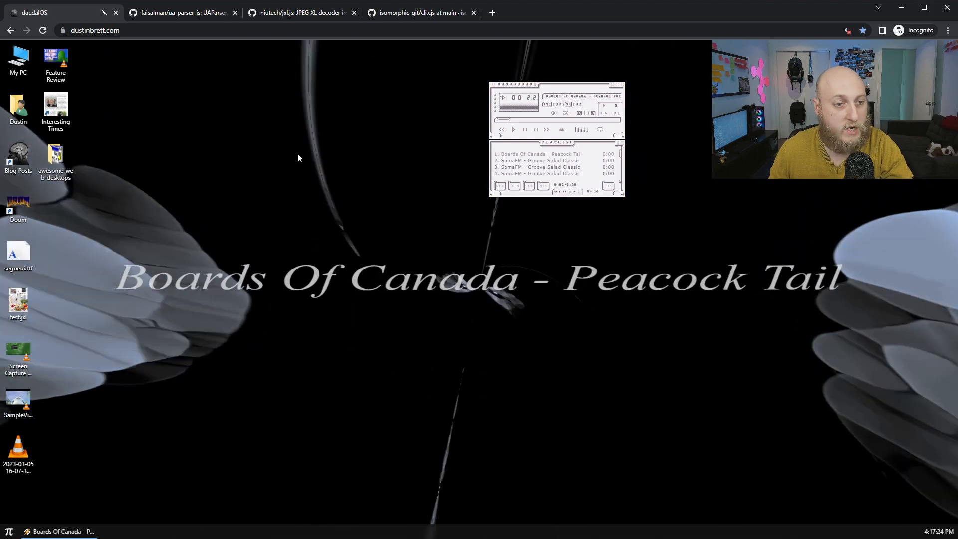
right_click(299, 157)
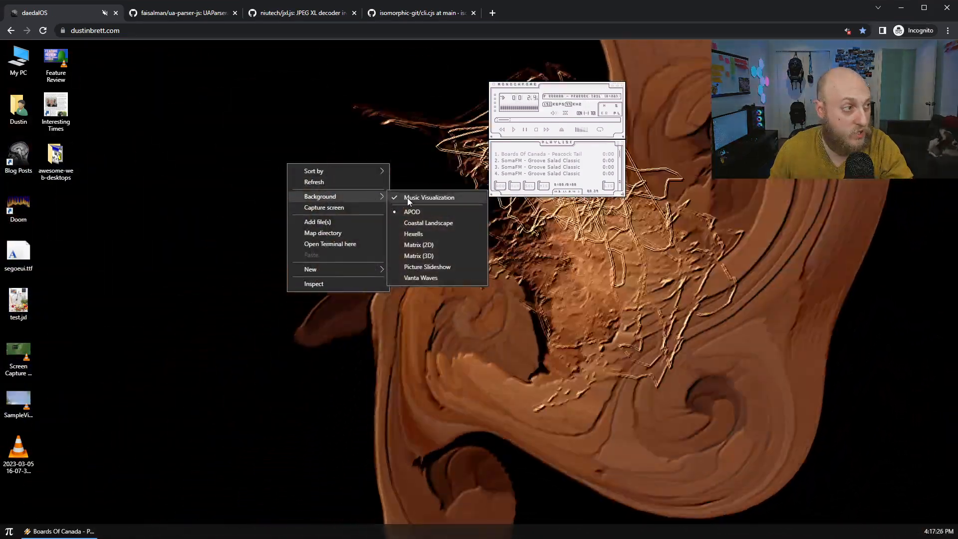
click(412, 211)
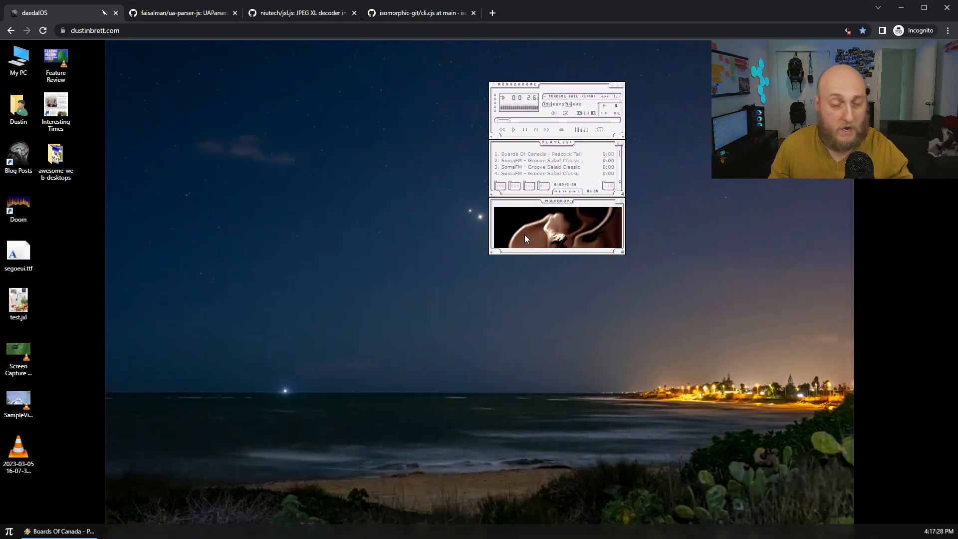